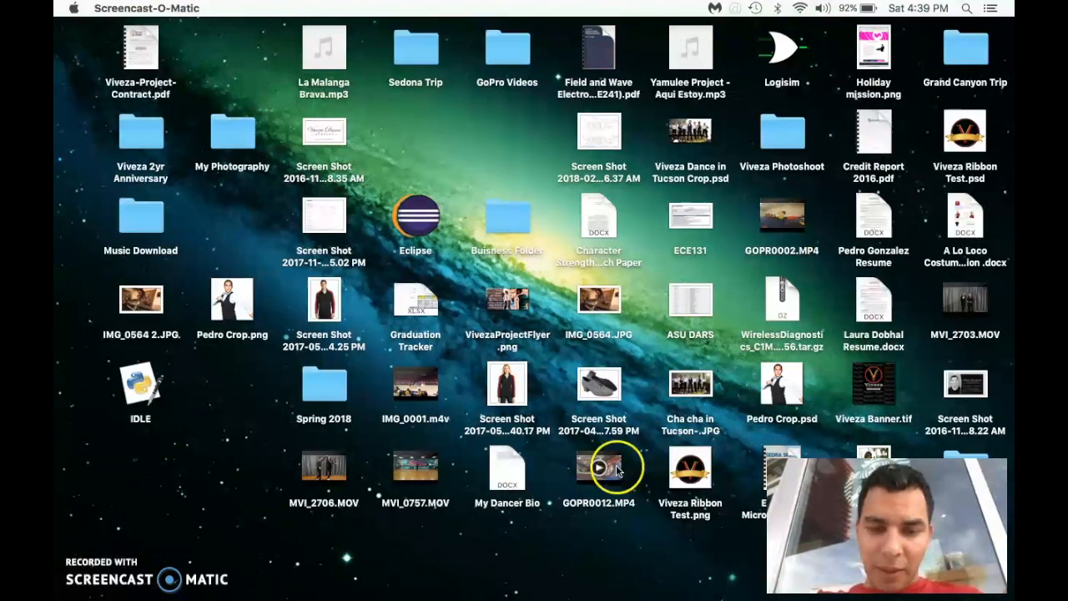
mouse_move(414, 597)
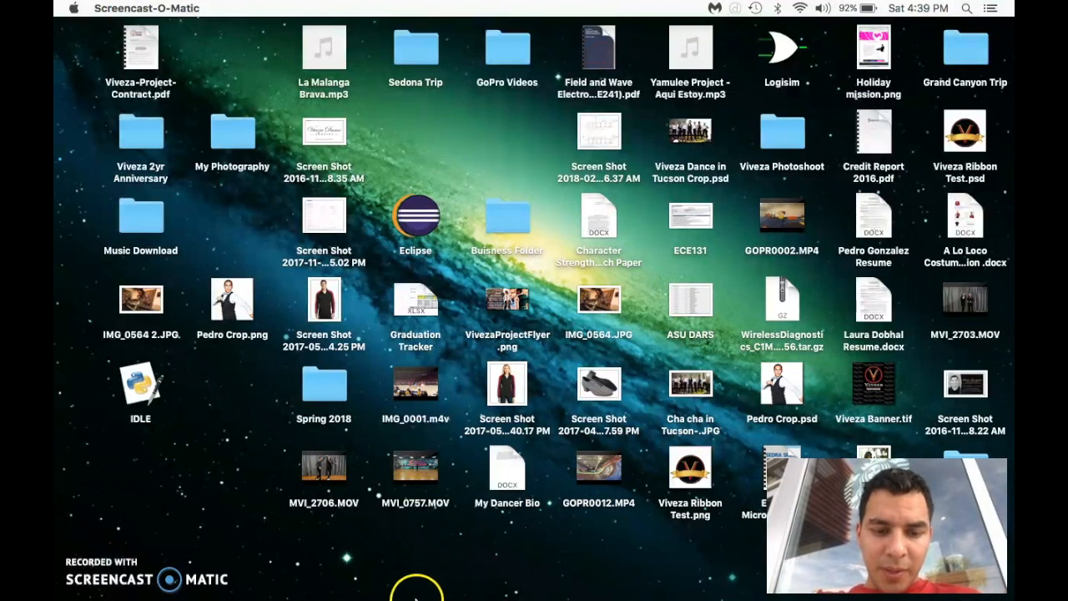
mouse_move(292, 576)
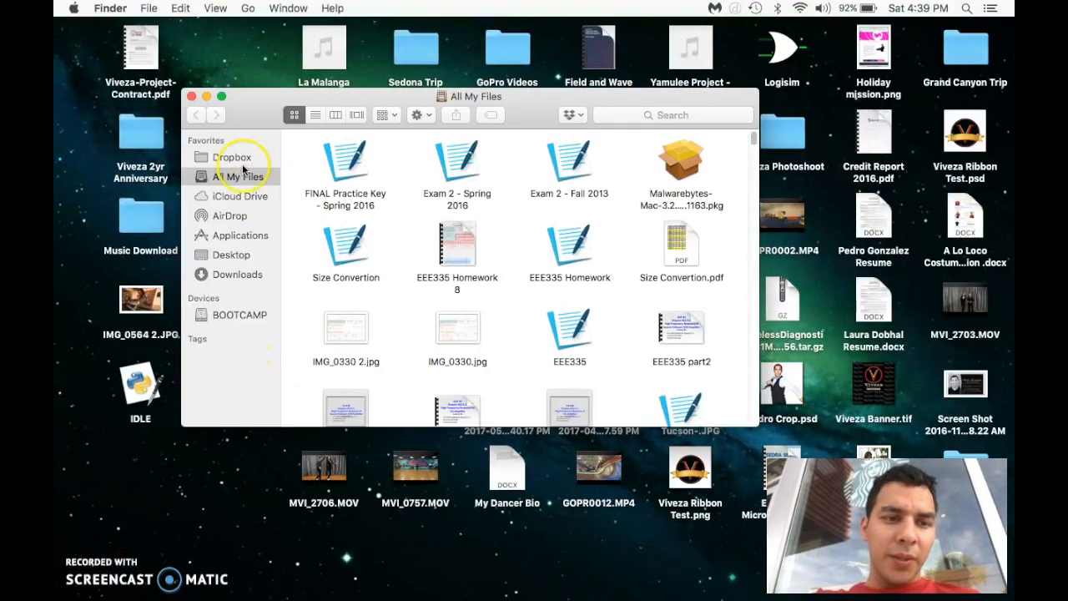
Browse Applications (checking Utilities) and scroll down to the spi app in the S–T range.
left_click(240, 236)
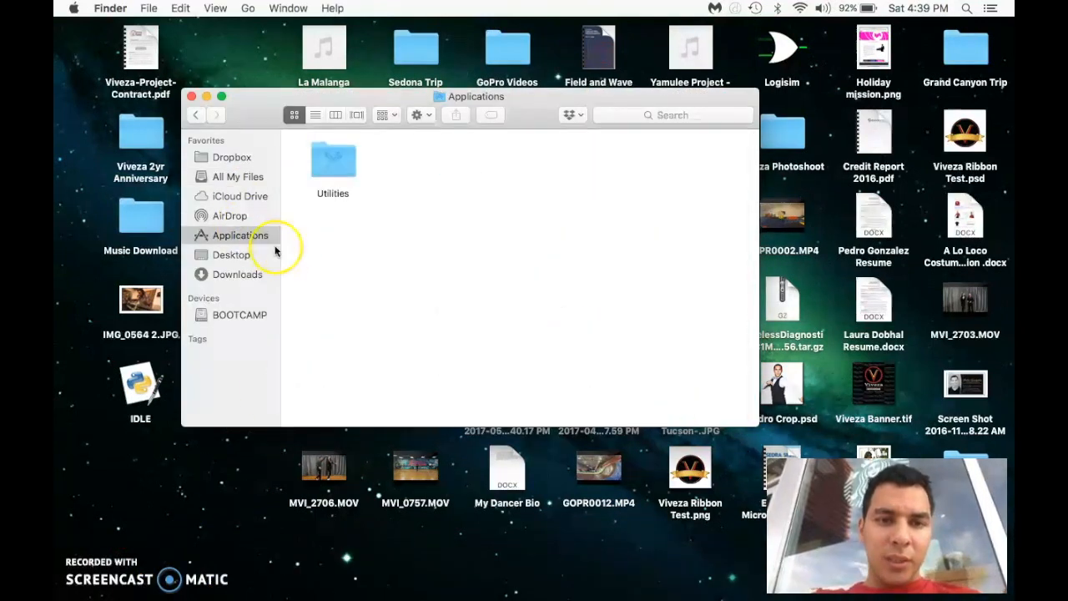
double_click(333, 159)
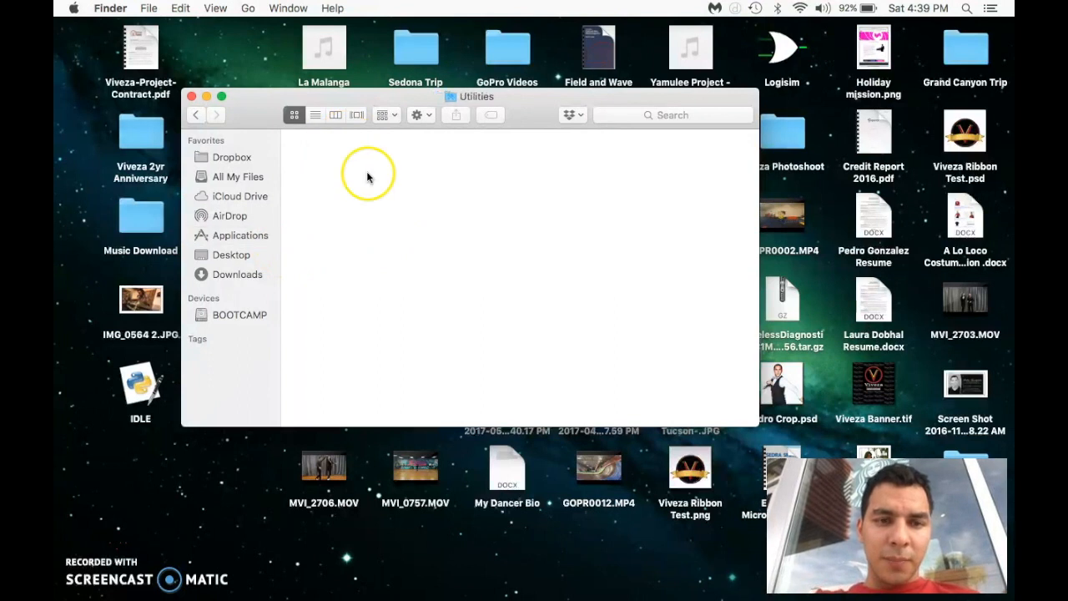
mouse_move(432, 232)
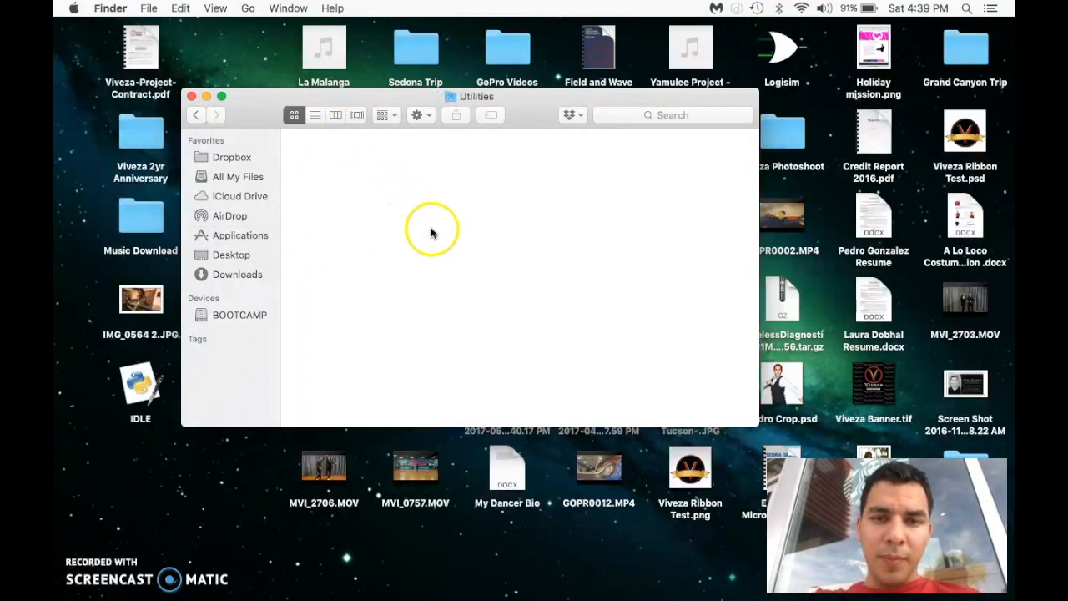
mouse_move(442, 235)
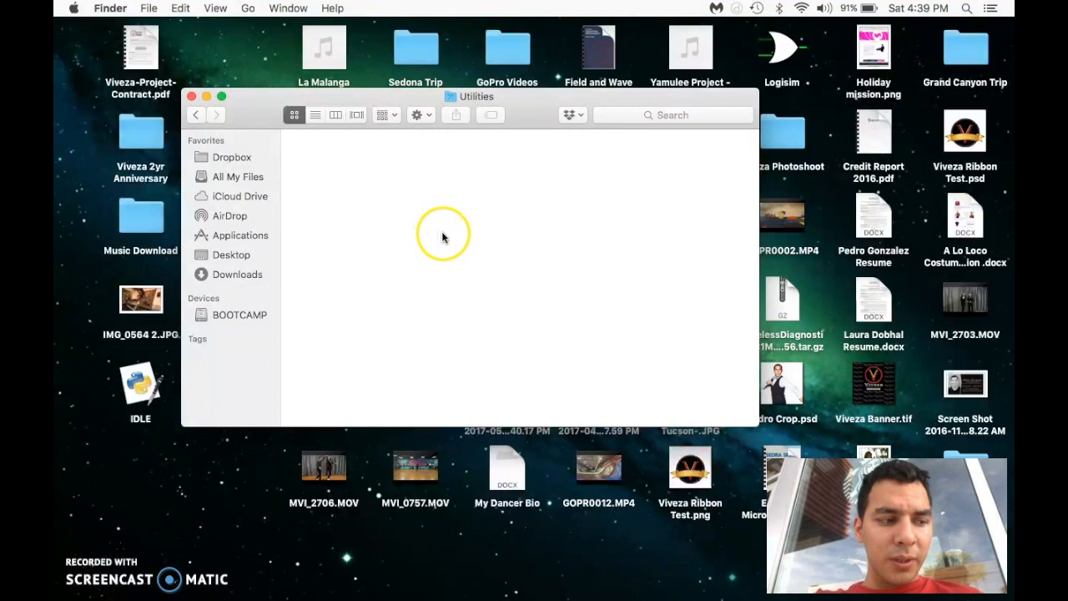
mouse_move(464, 203)
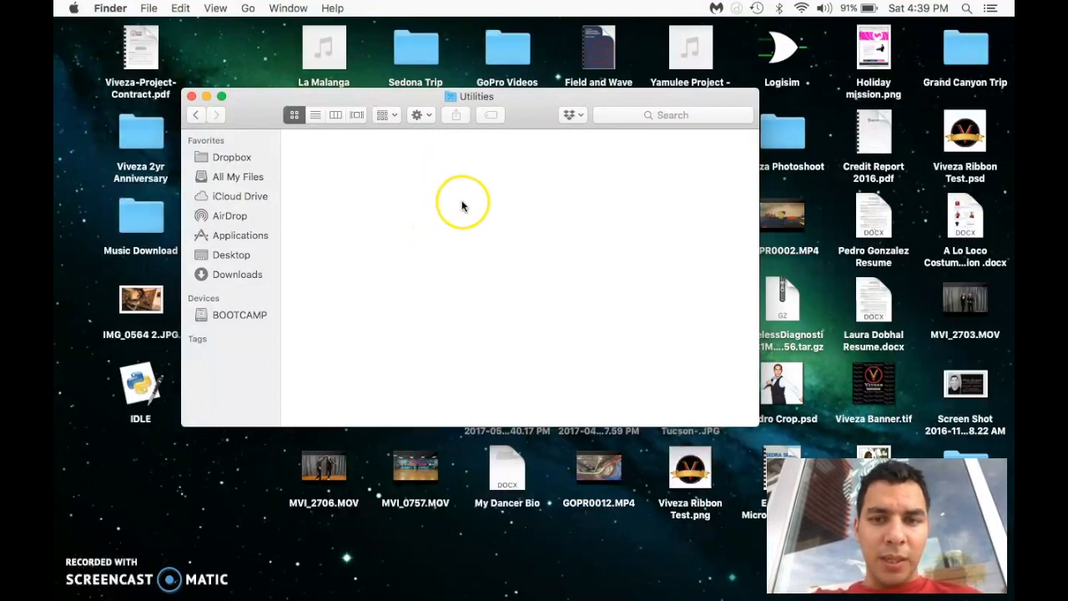
mouse_move(366, 231)
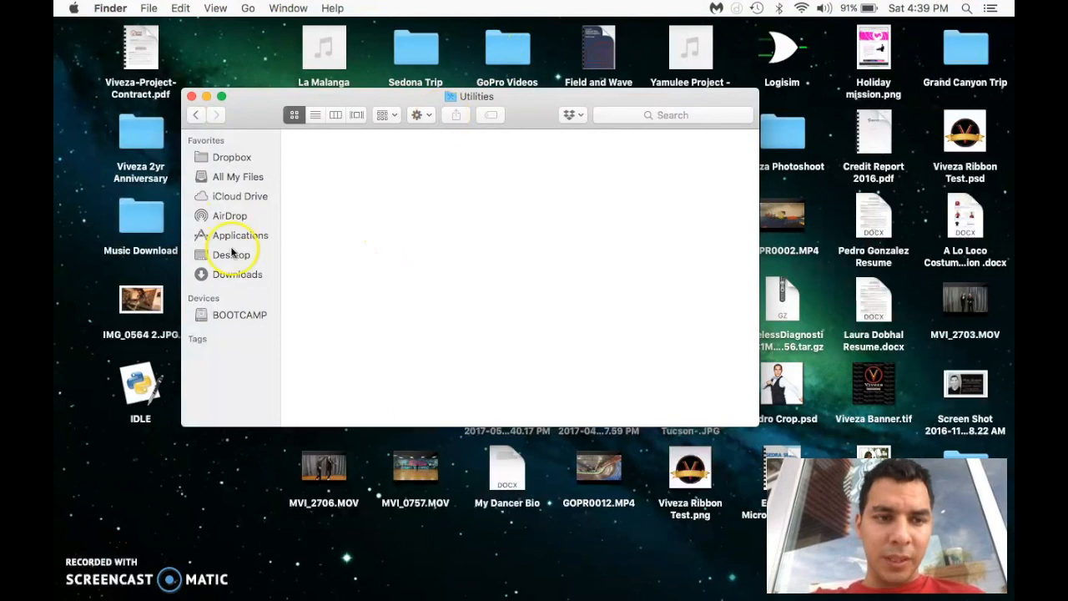
left_click(240, 234)
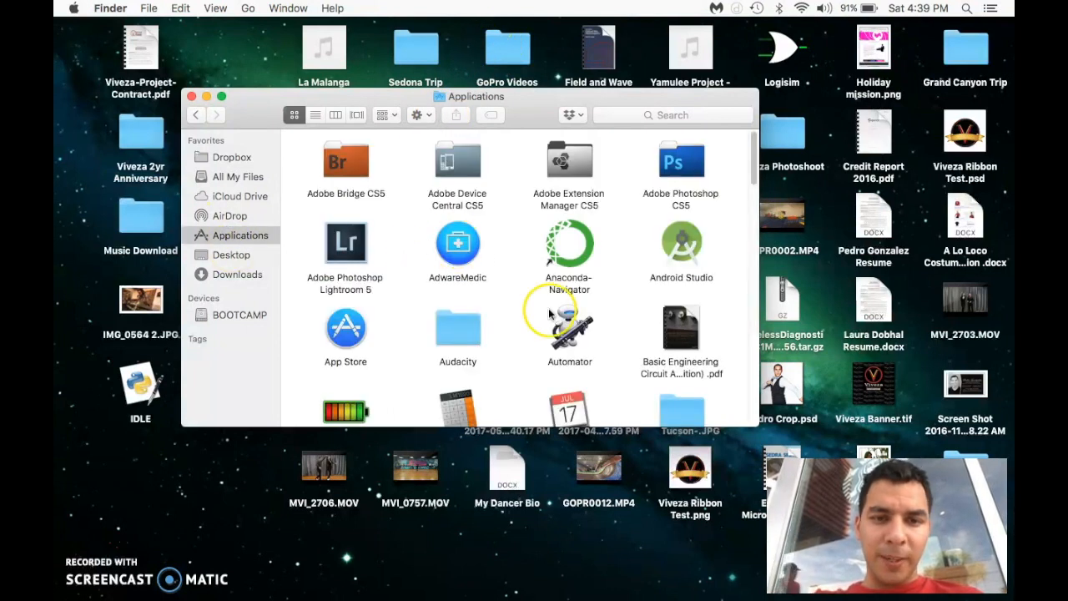
scroll("down", 3)
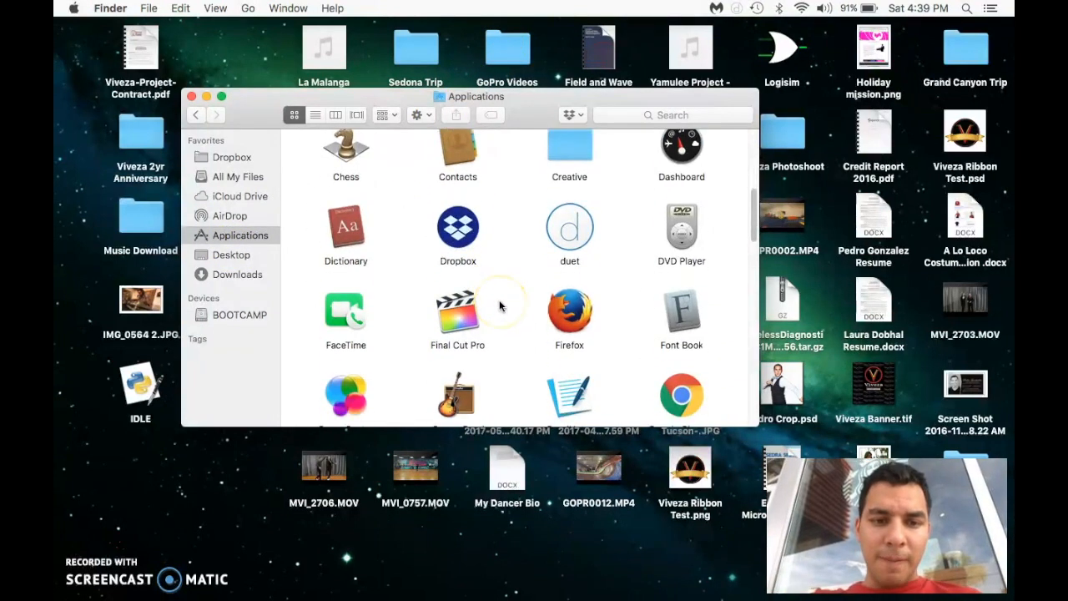
scroll("down", 3)
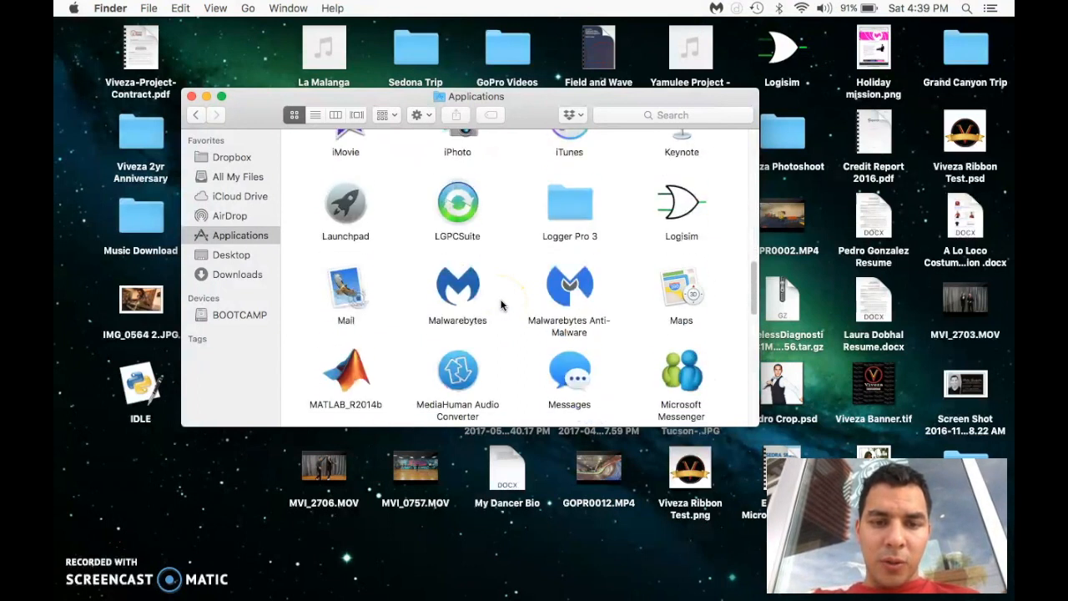
scroll("down", 3)
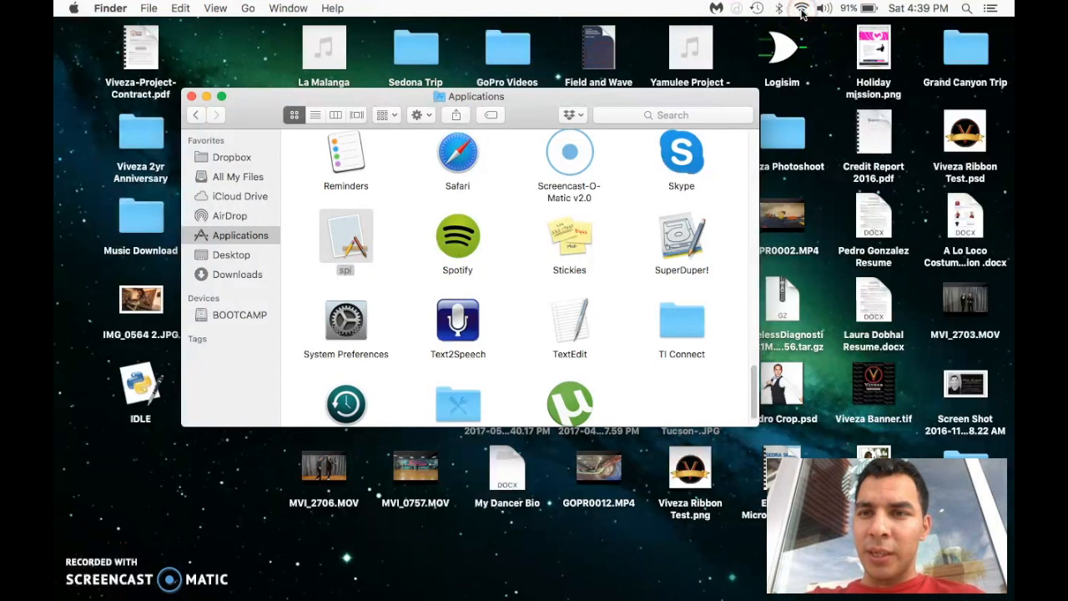
Switch off Web Proxy (HTTP) and Secure Web Proxy (HTTPS) for Wi-Fi and apply the settings.
left_click(801, 8)
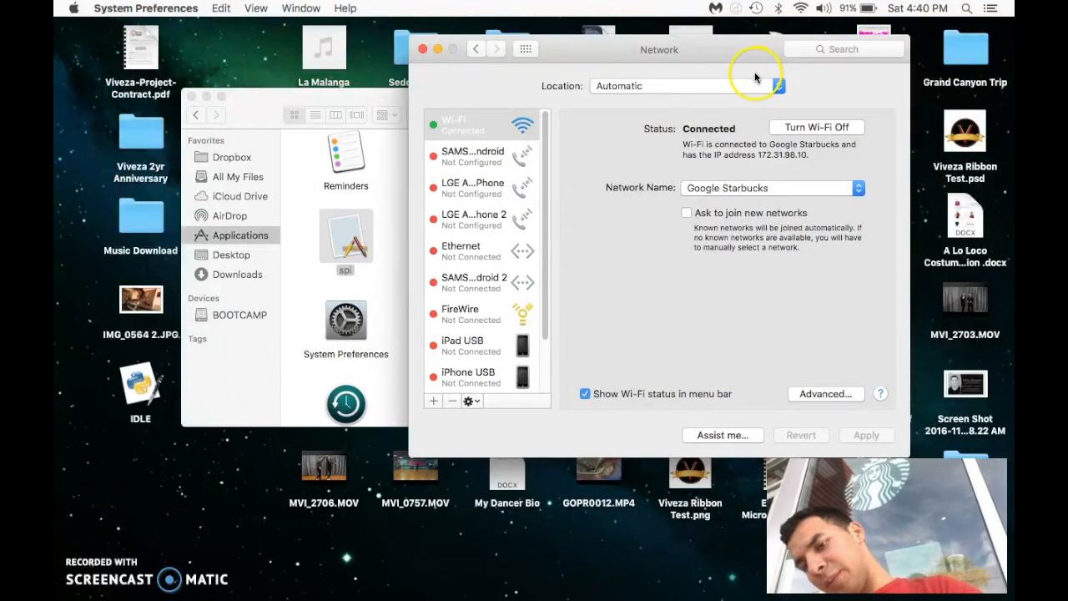
mouse_move(809, 164)
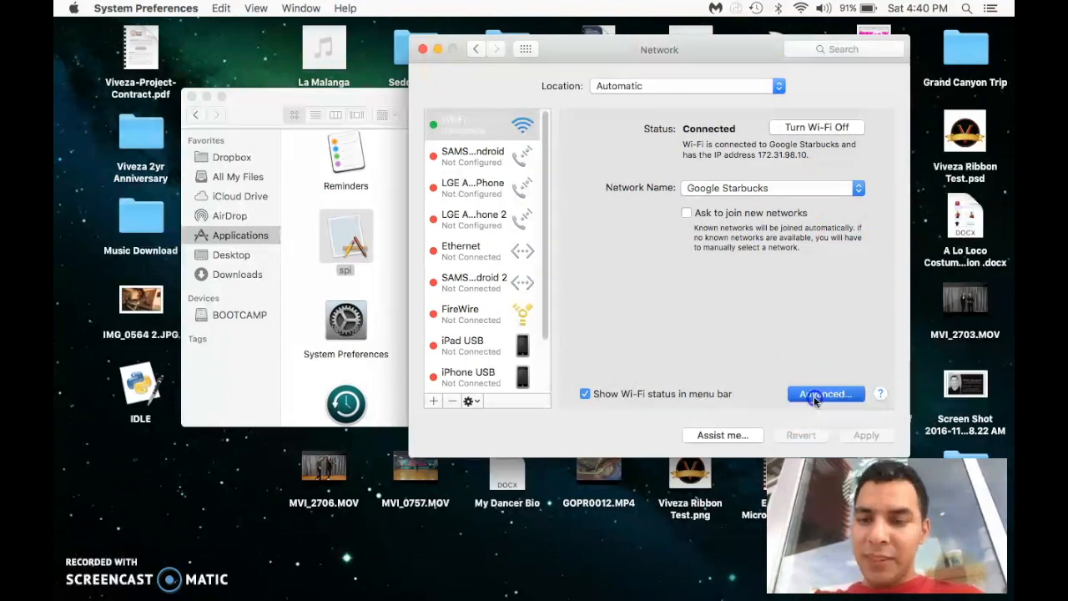
left_click(825, 394)
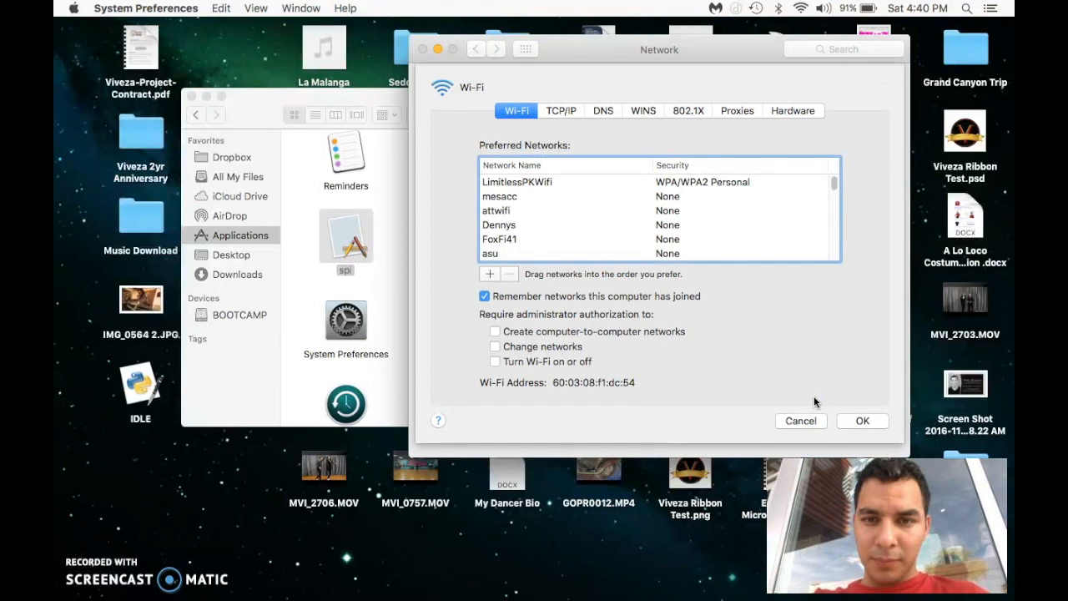
left_click(738, 110)
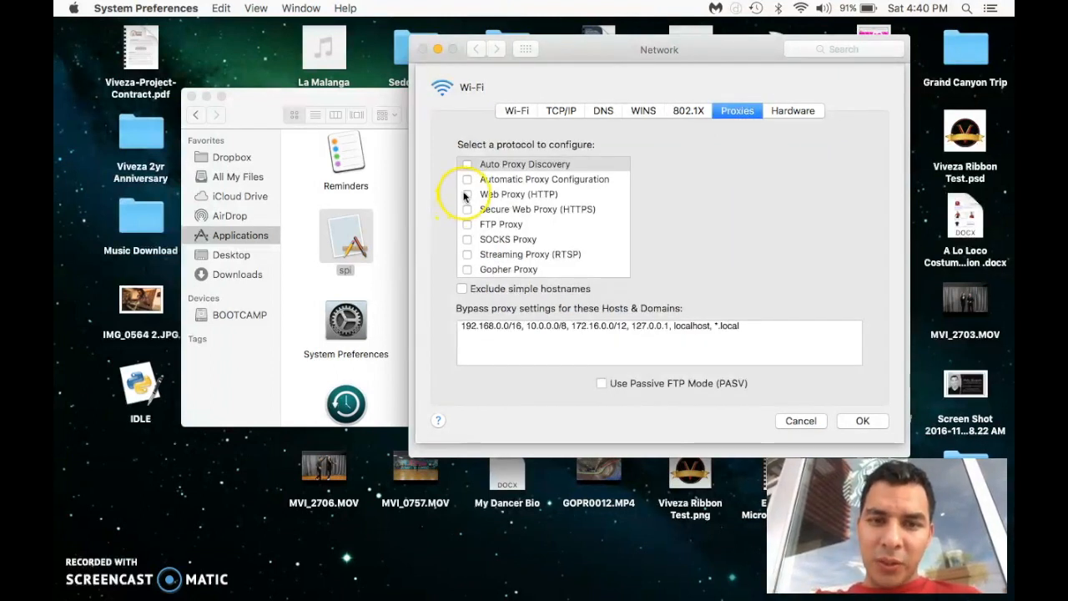
left_click(467, 208)
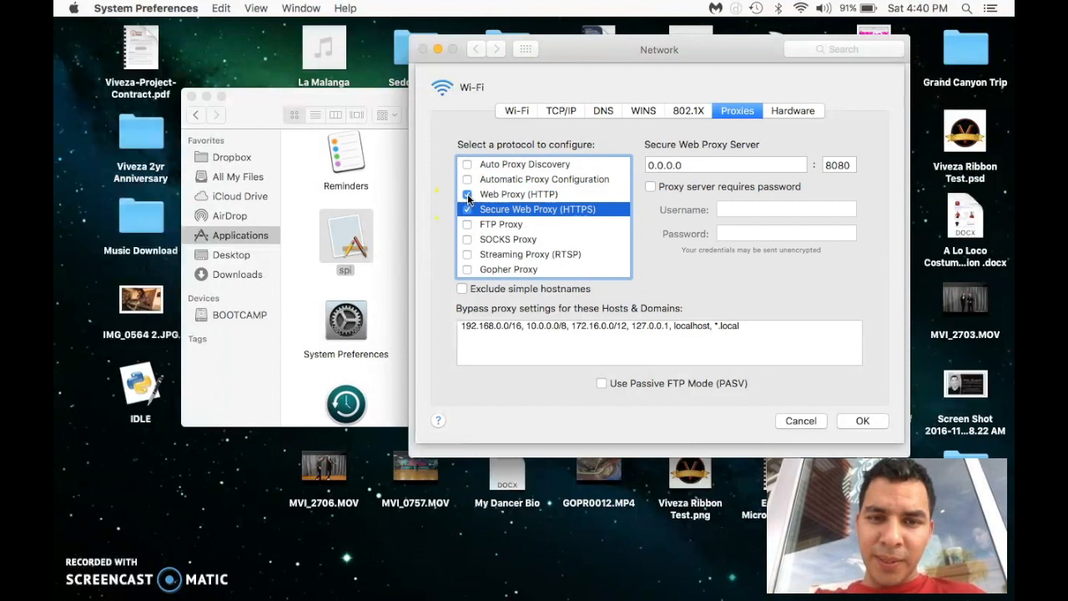
left_click(468, 194)
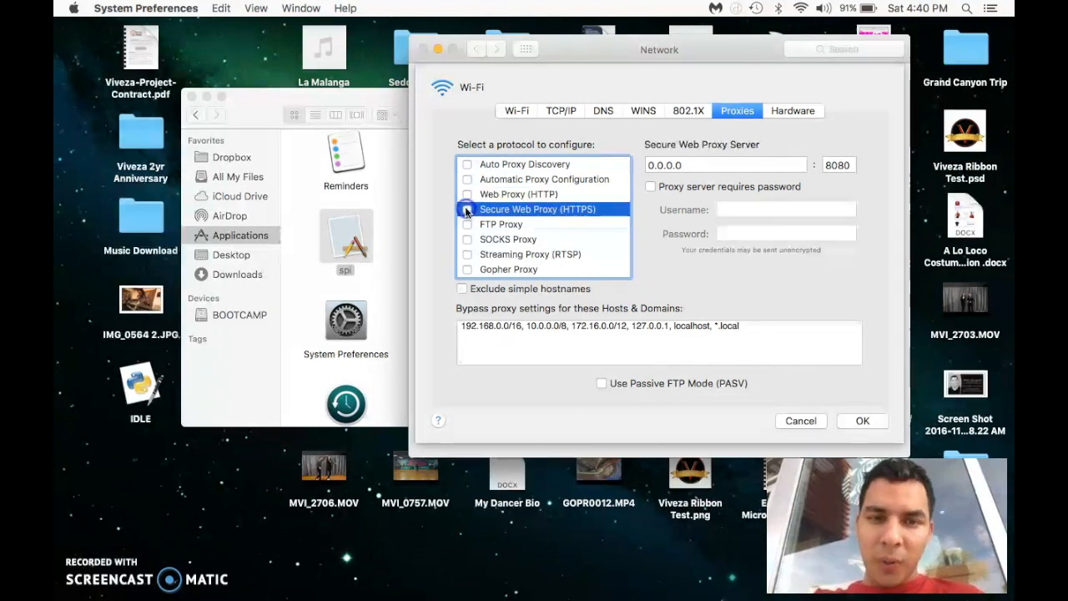
left_click(468, 209)
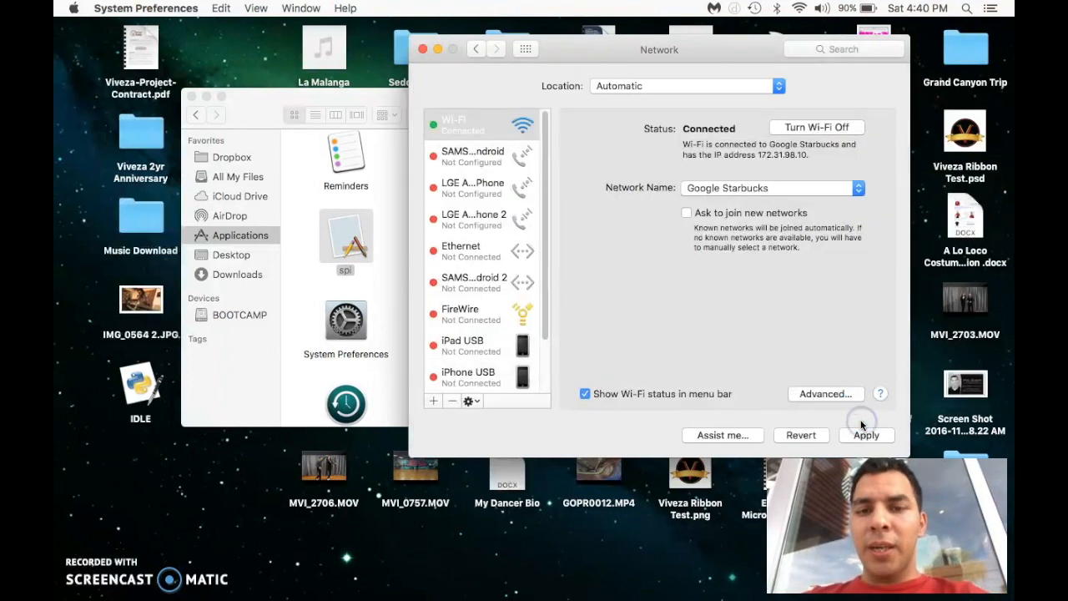
left_click(866, 433)
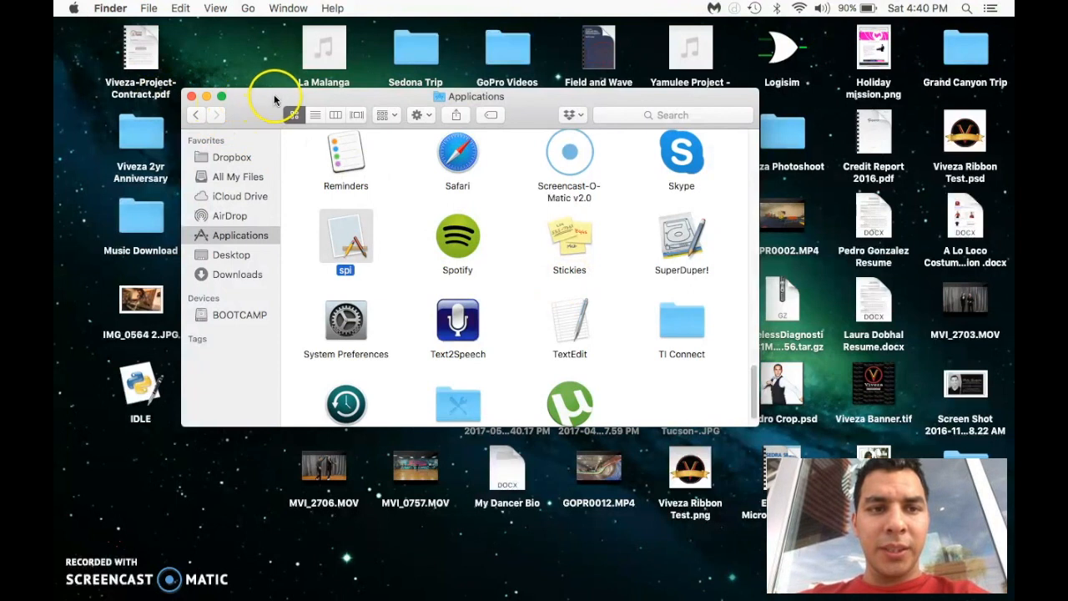
mouse_move(565, 281)
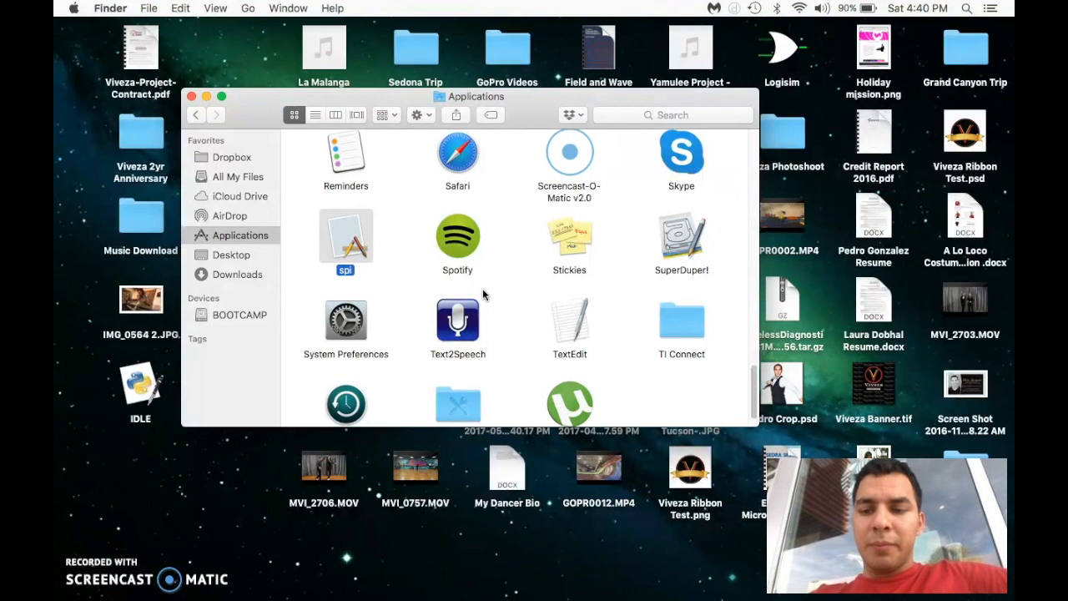
Enter ~/Library/LaunchAgents/spid.plist in the Go to Folder dialog.
key("cmd+shift+g")
type("~/Libr")
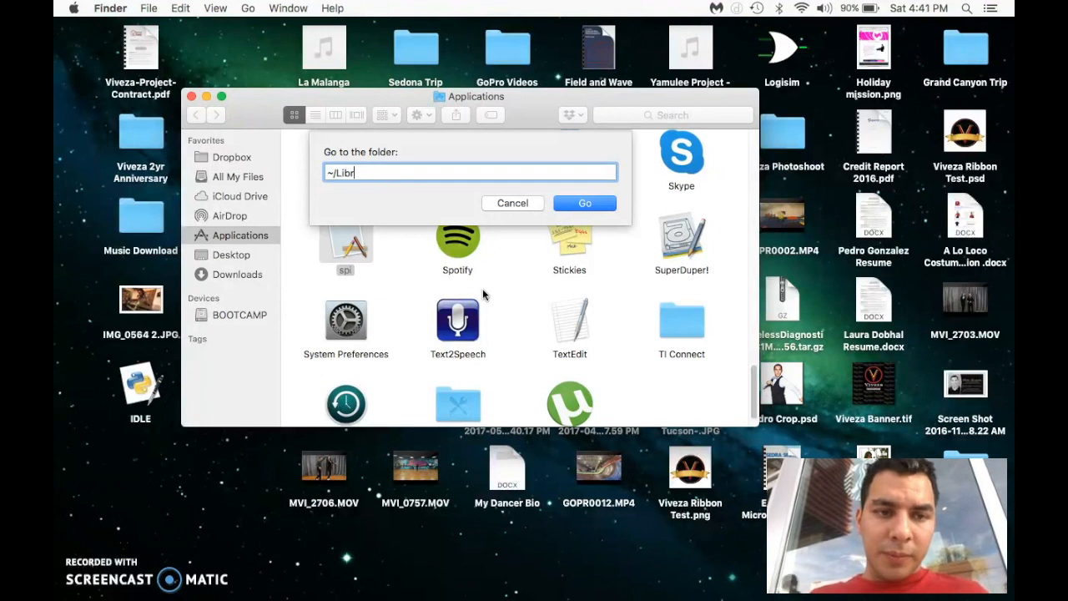
key("cmd+a")
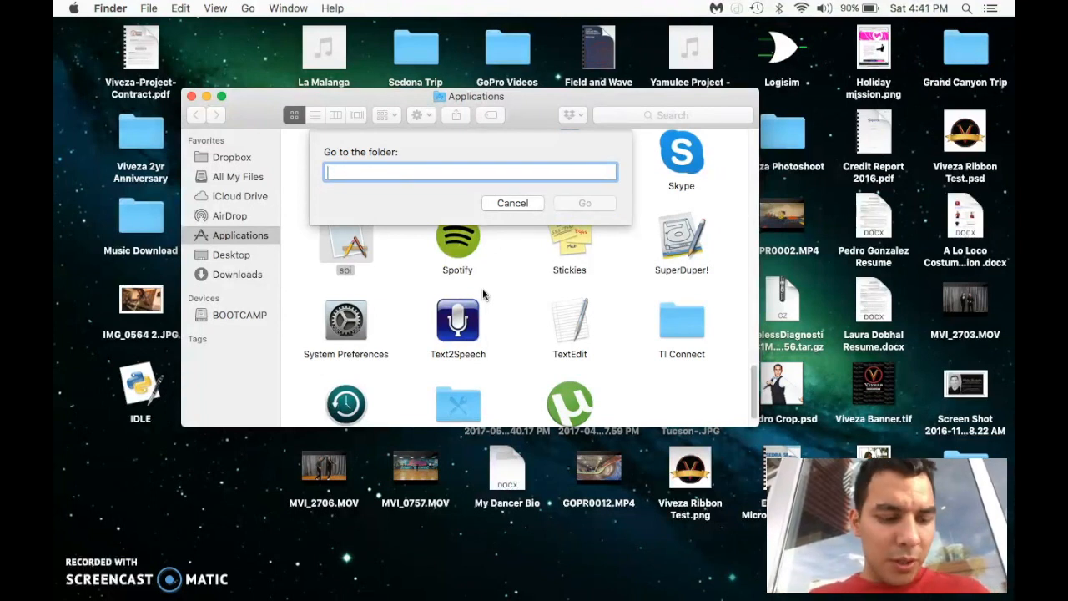
type("~")
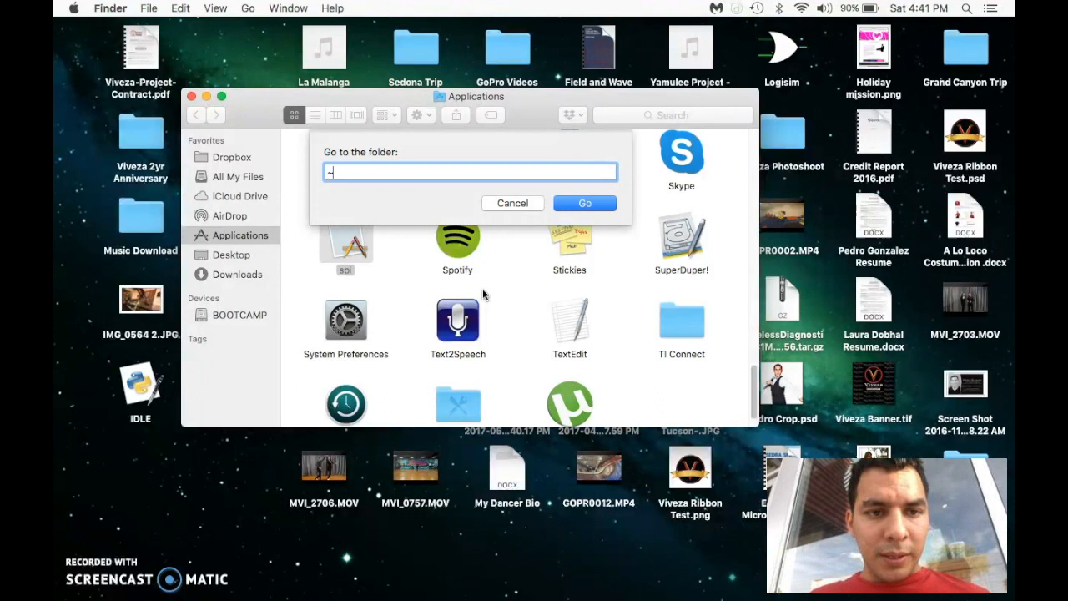
type("~")
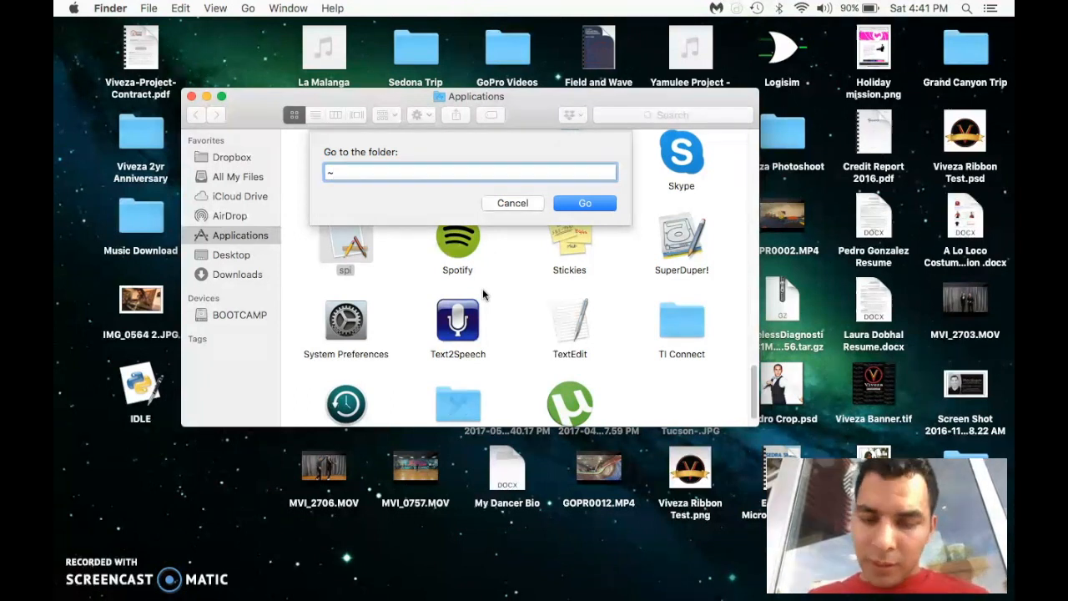
type("/")
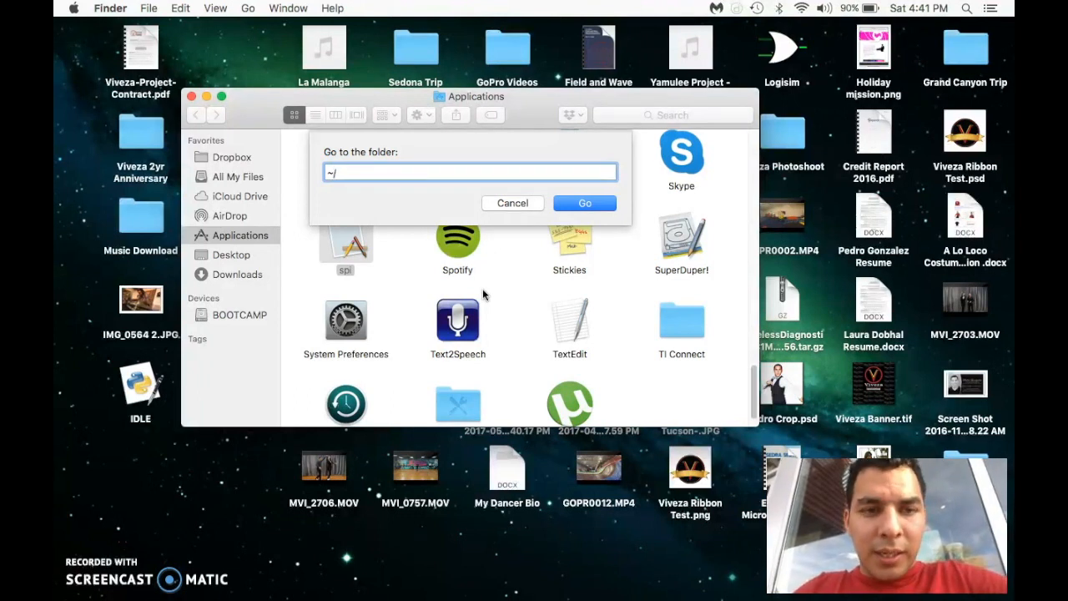
type("Libr")
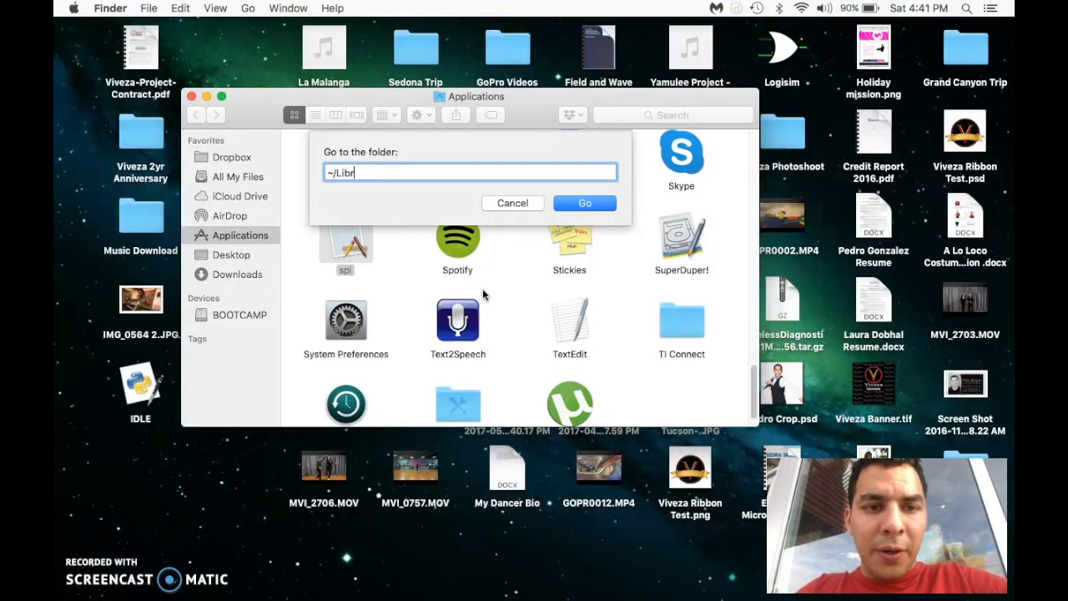
type("ary/Launch")
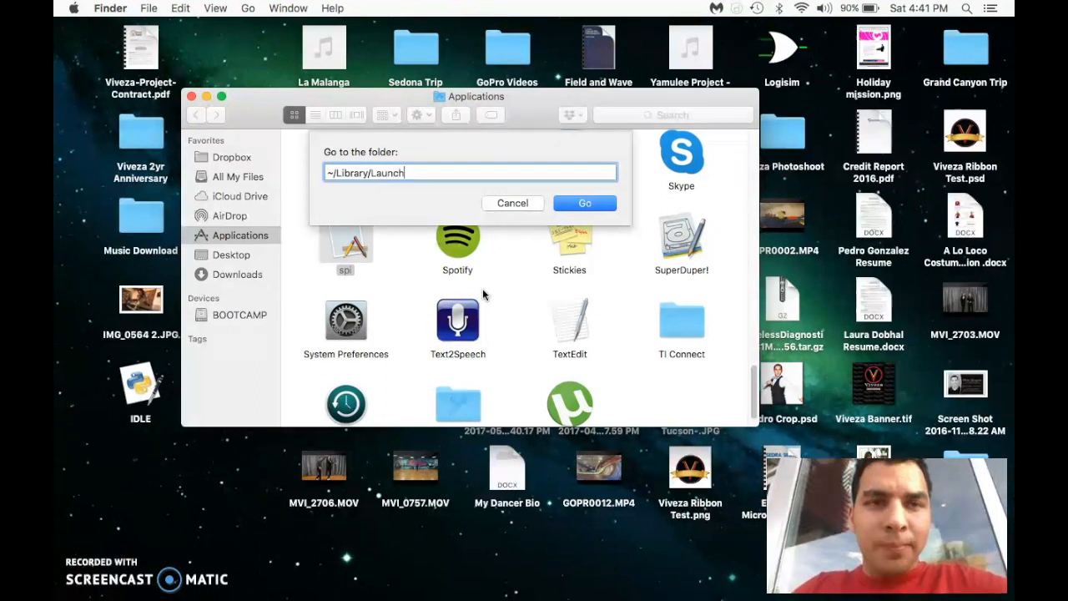
type("Agent")
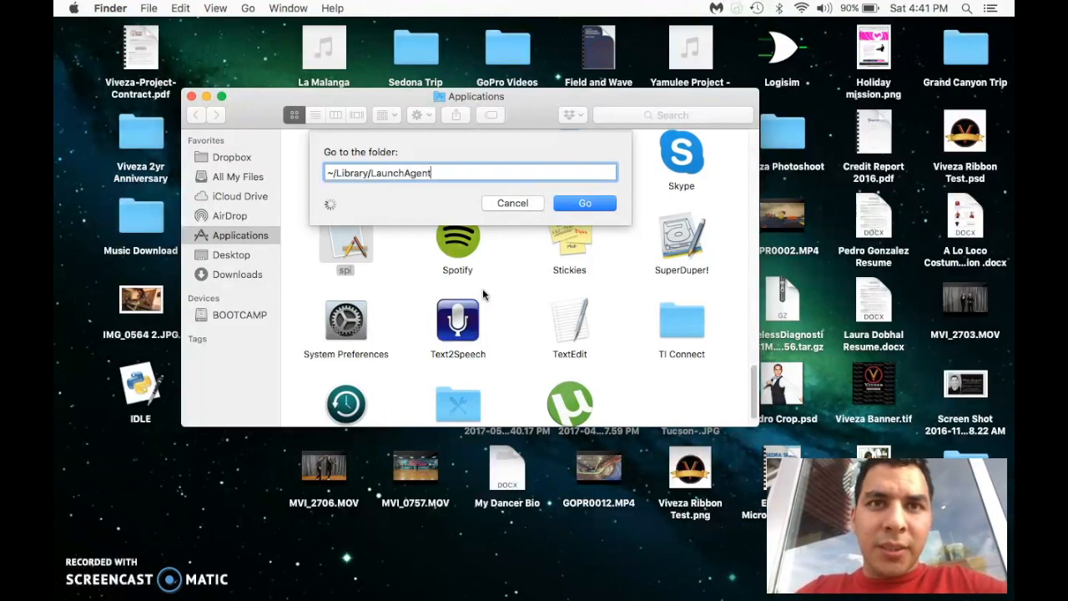
type("s")
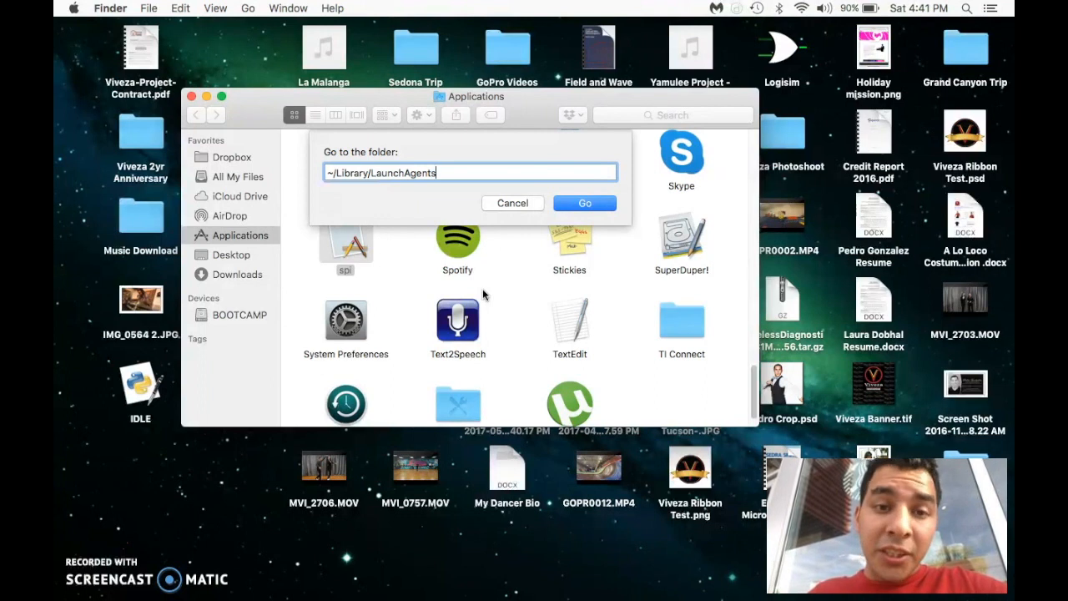
type("?")
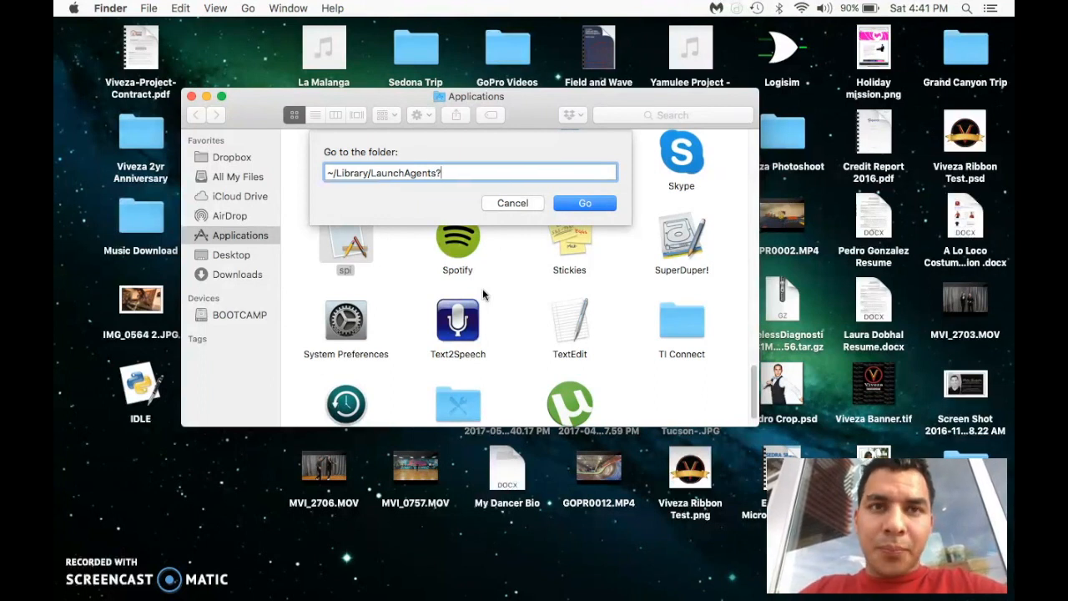
type("/")
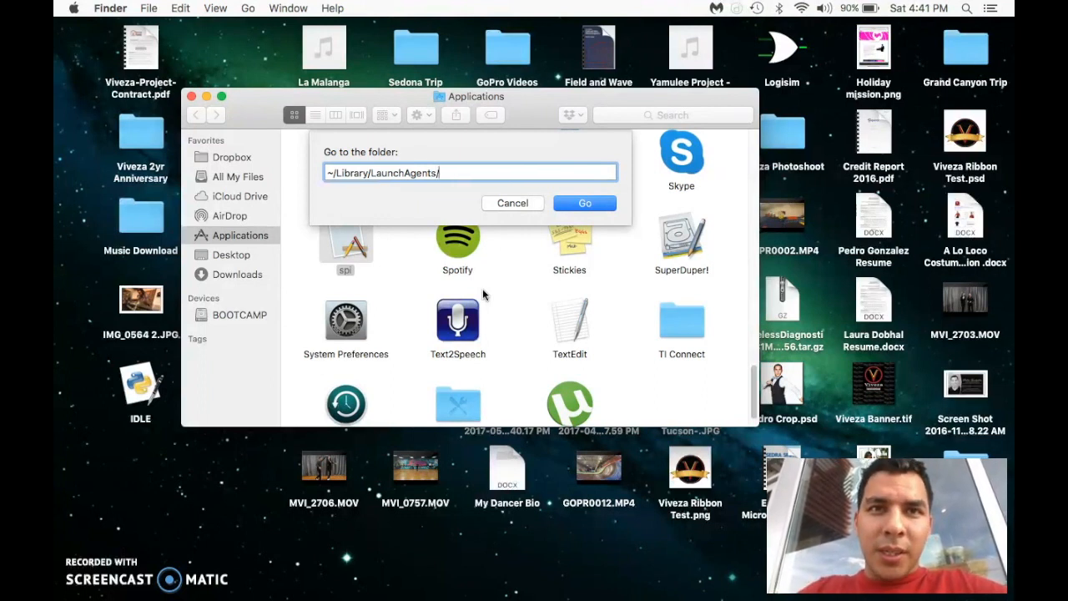
type("spid.pl")
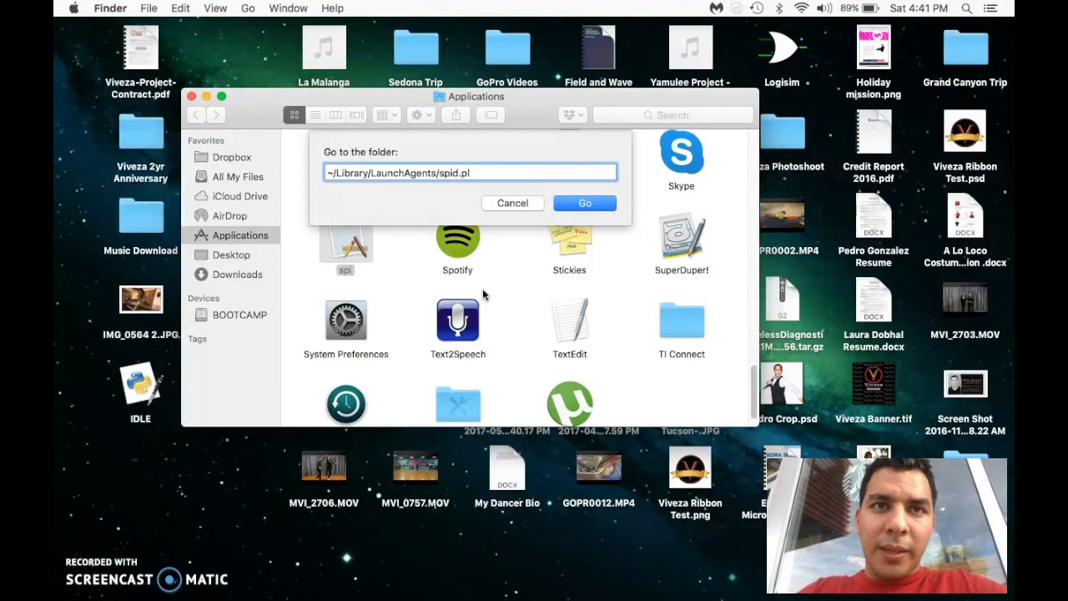
type("ist")
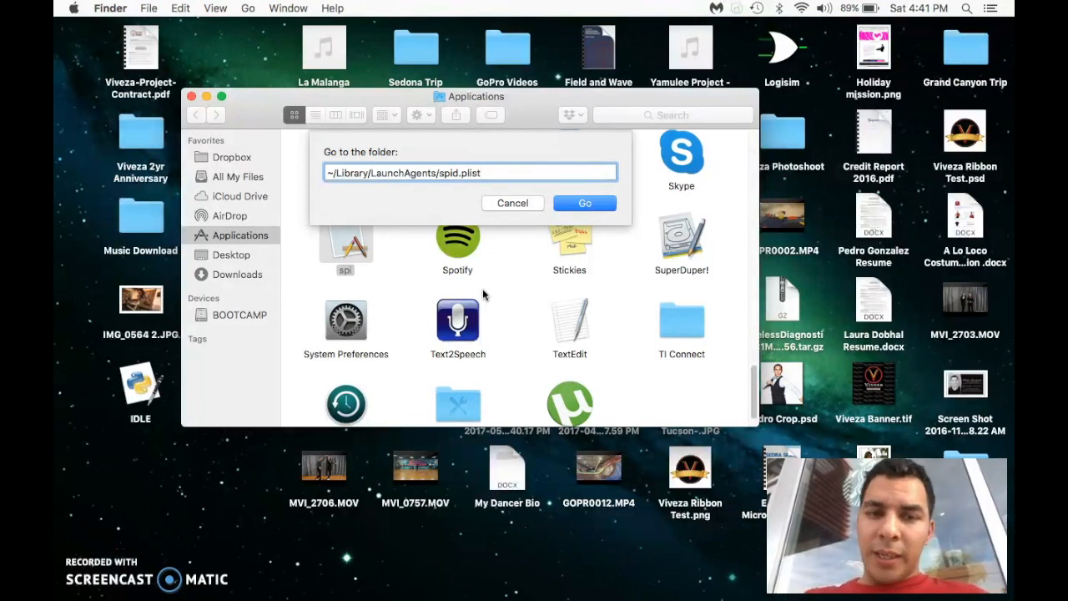
Jump to the LaunchAgents folder with spid.plist selected.
left_click(585, 203)
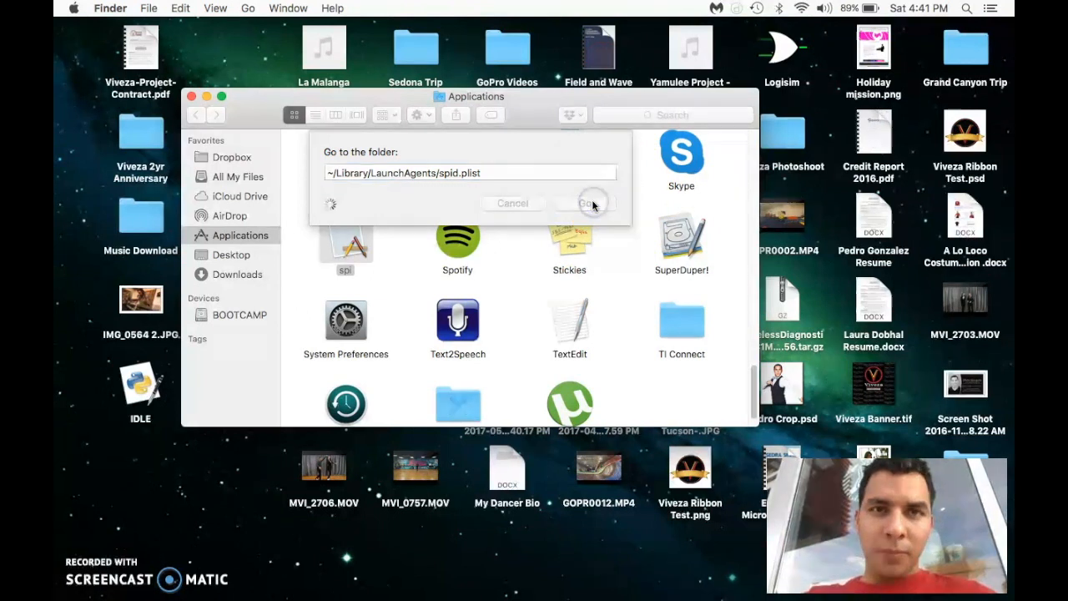
left_click(591, 203)
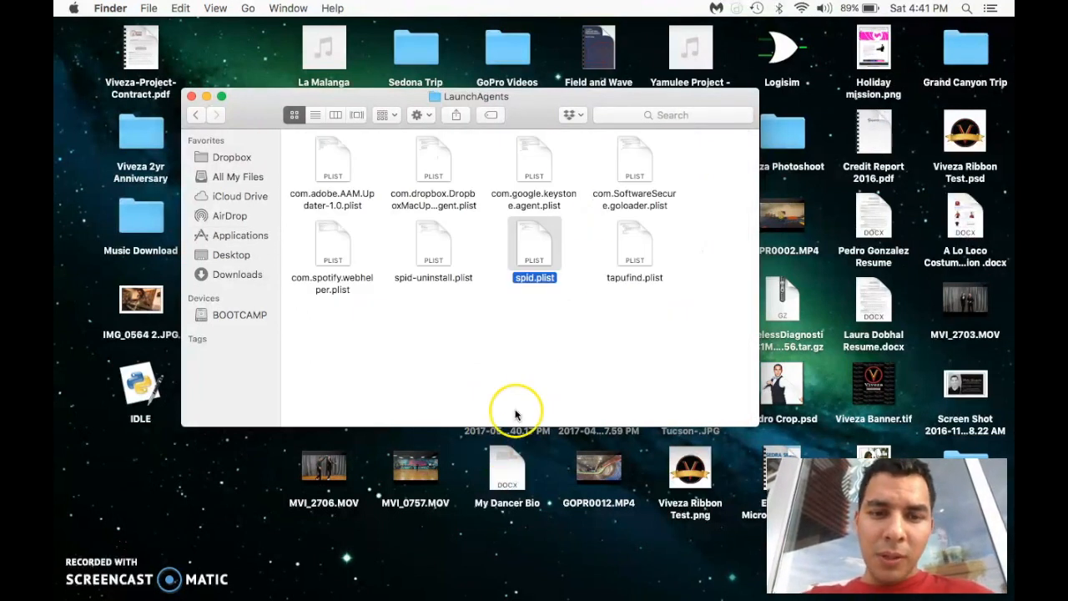
mouse_move(755, 591)
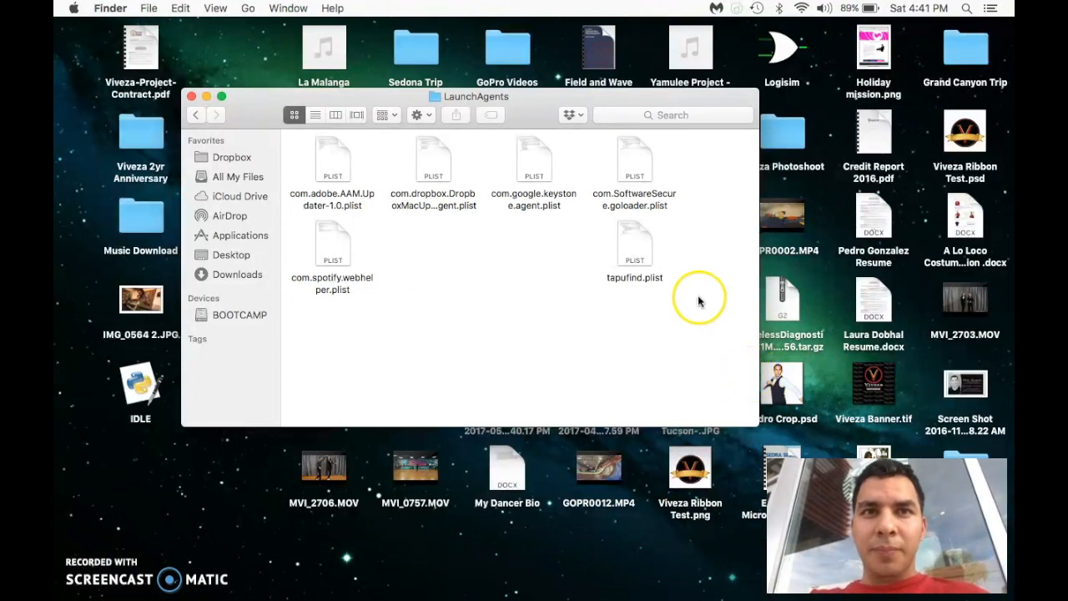
mouse_move(293, 199)
type("~/Library/La")
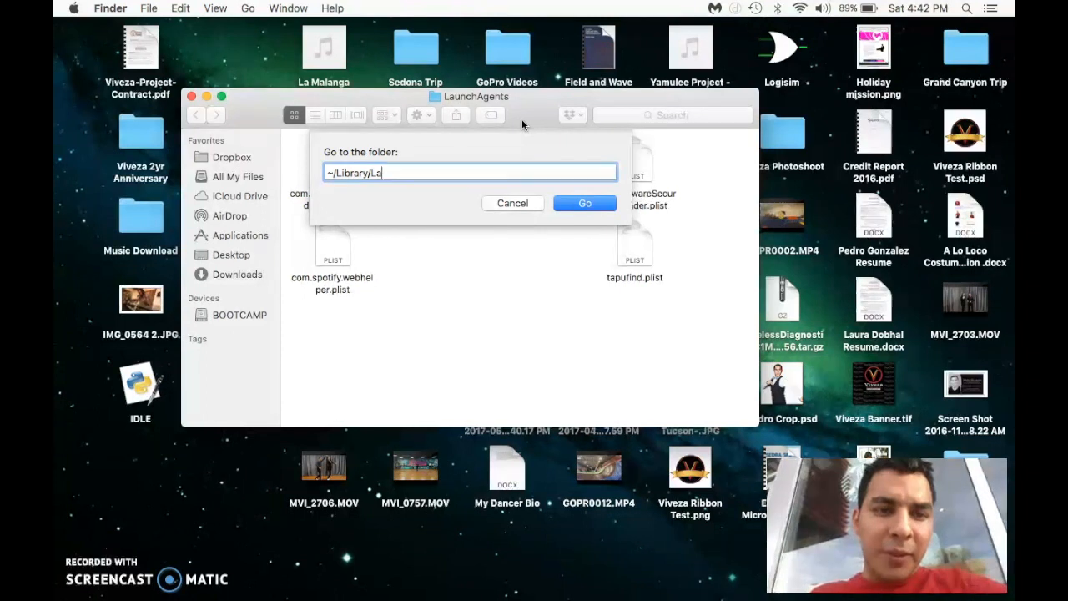
Go to ~/Applications/, the user's own folder holding Chrome Apps, Chromium and Yahoo Powered Search.
key("backspace")
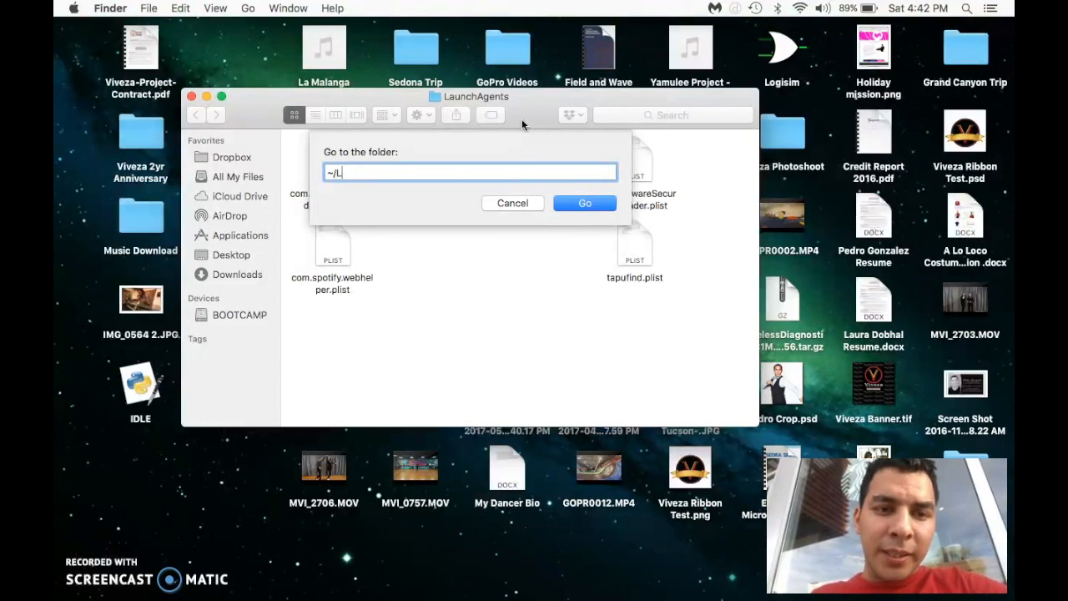
key("Backspace")
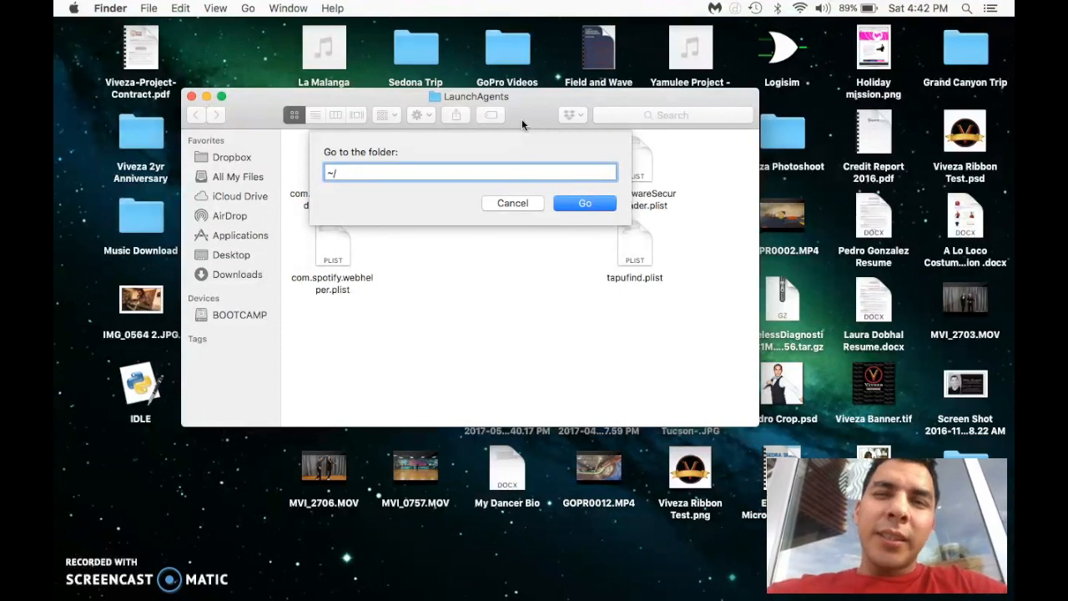
type("A")
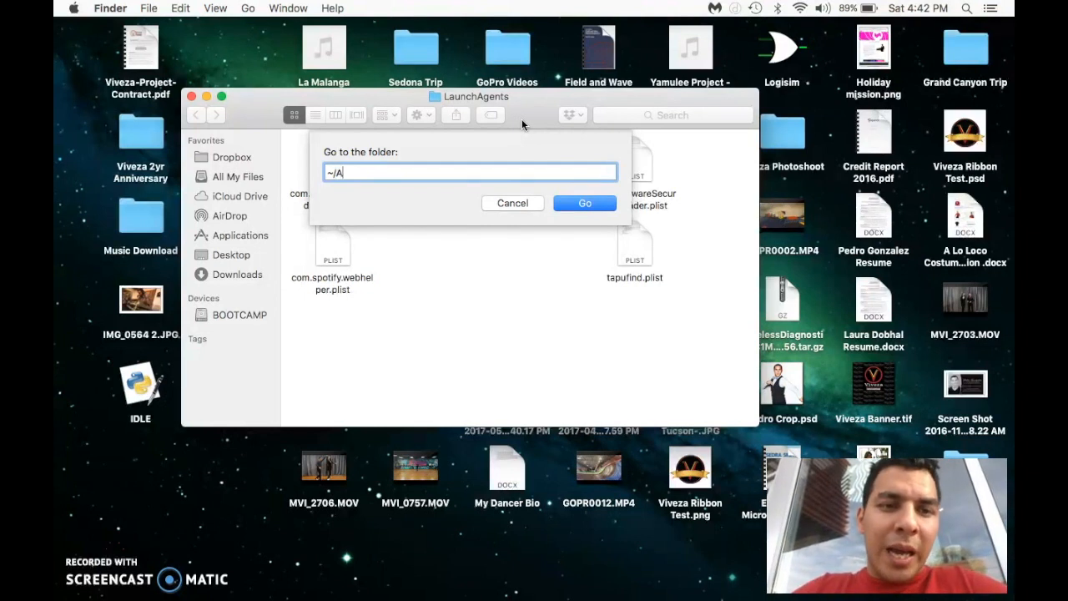
type("pl")
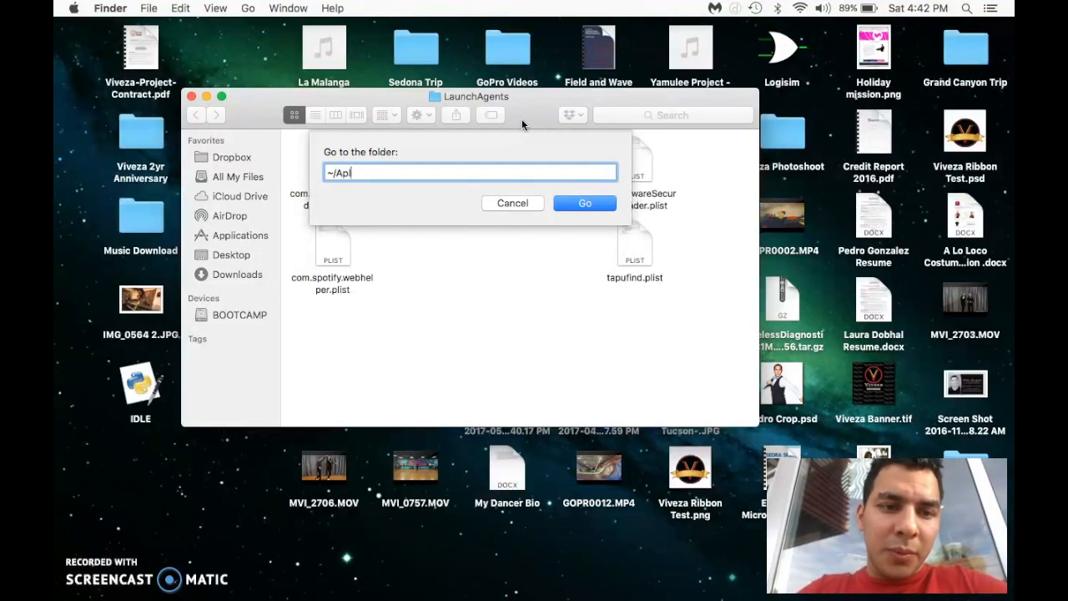
type("plica")
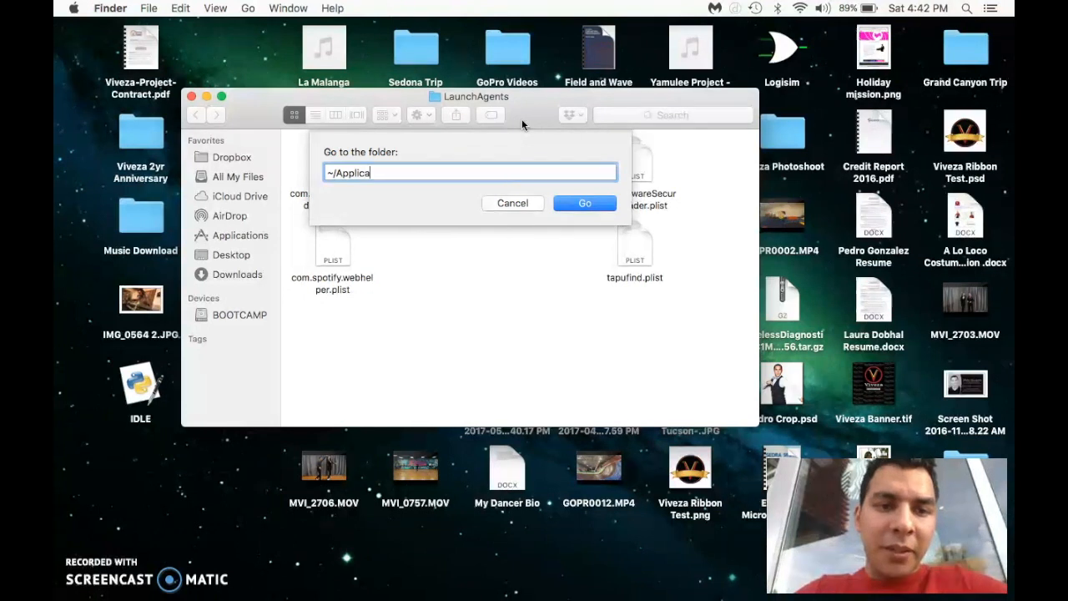
type("tions")
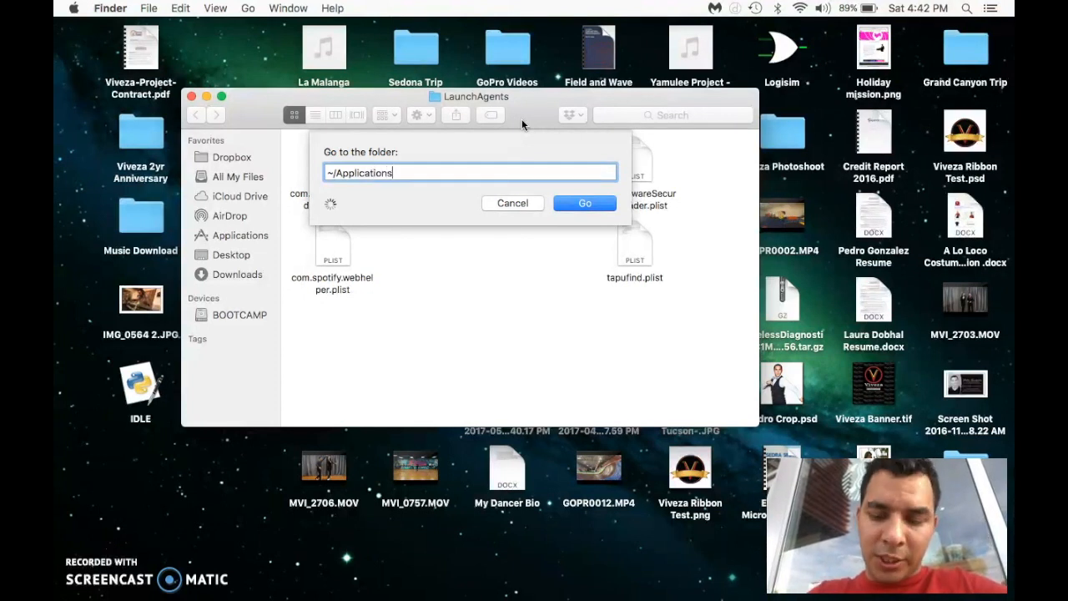
type("/")
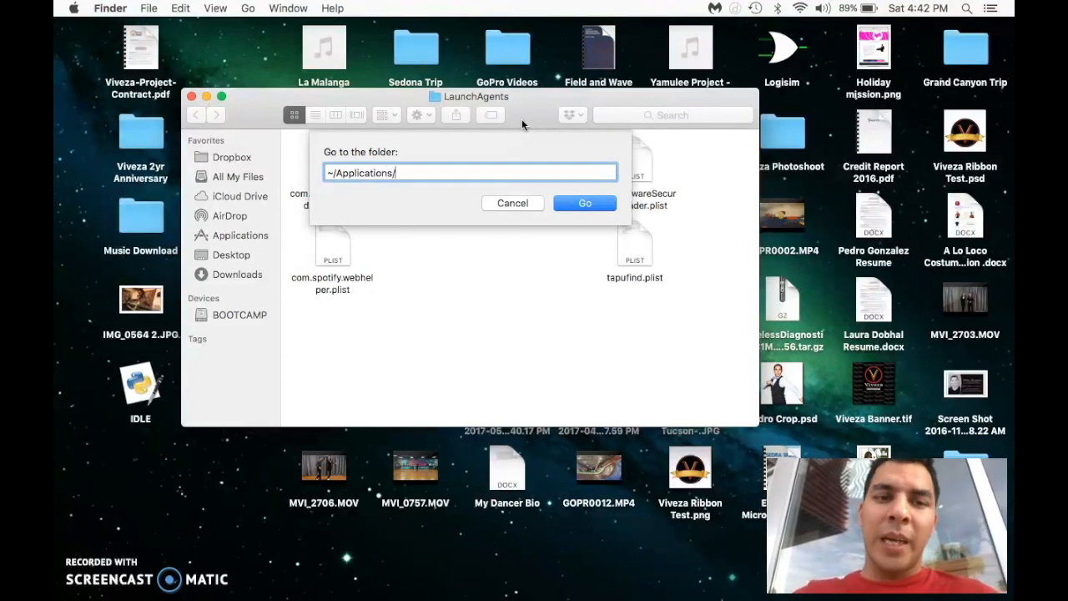
left_click(584, 204)
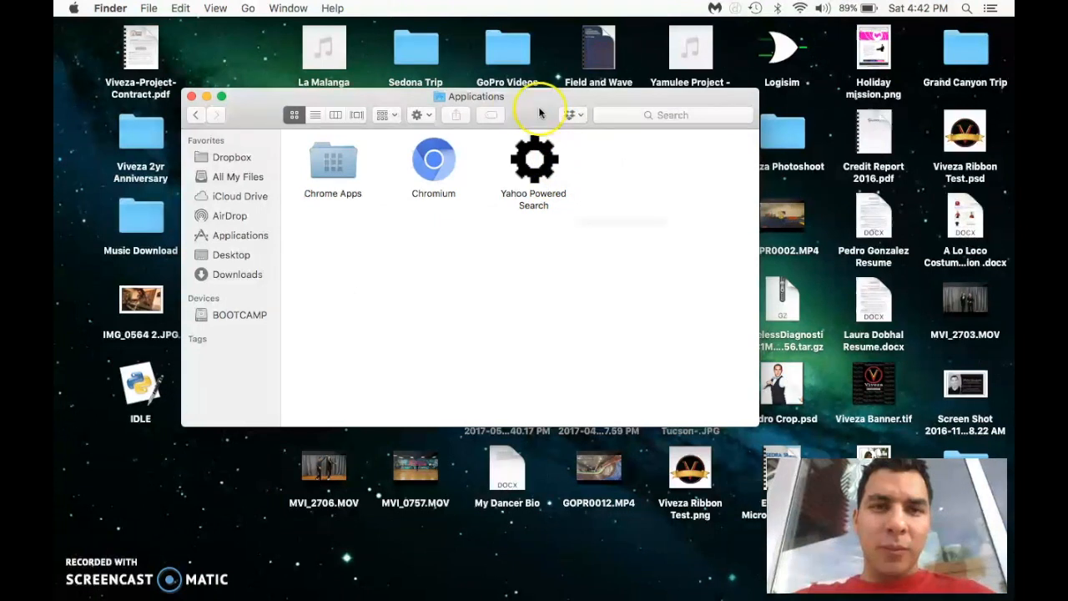
mouse_move(257, 244)
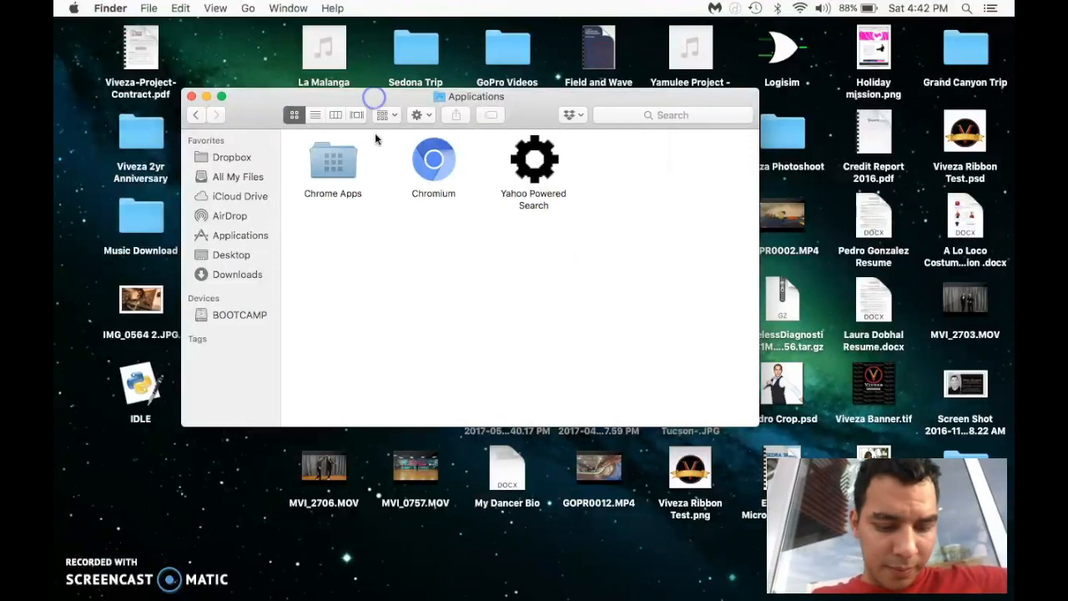
Go to /Applications/ and select the spi app.
key("cmd+shift+g")
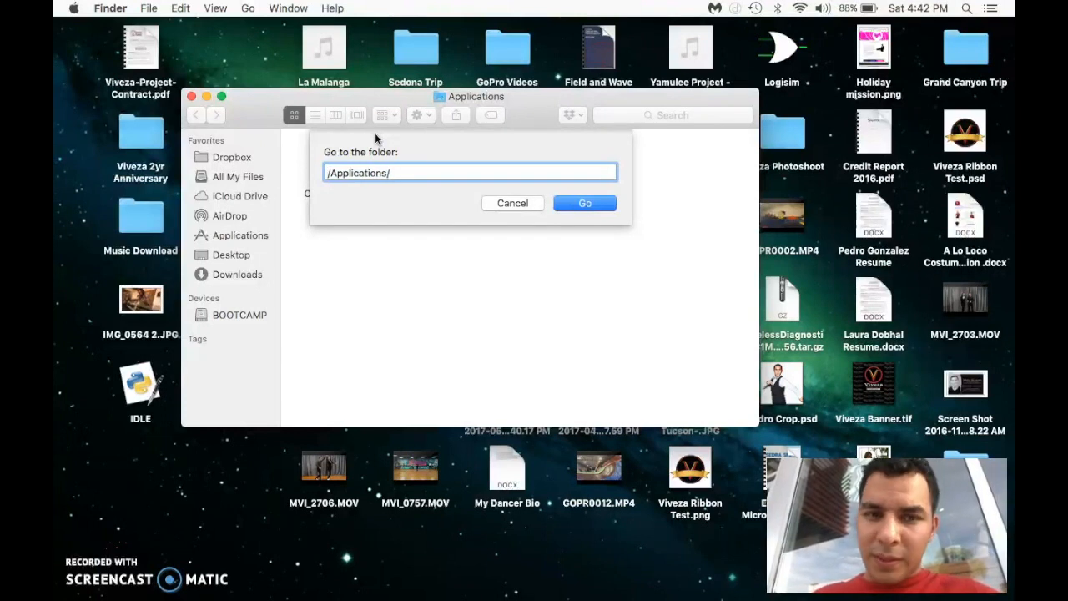
left_click(585, 203)
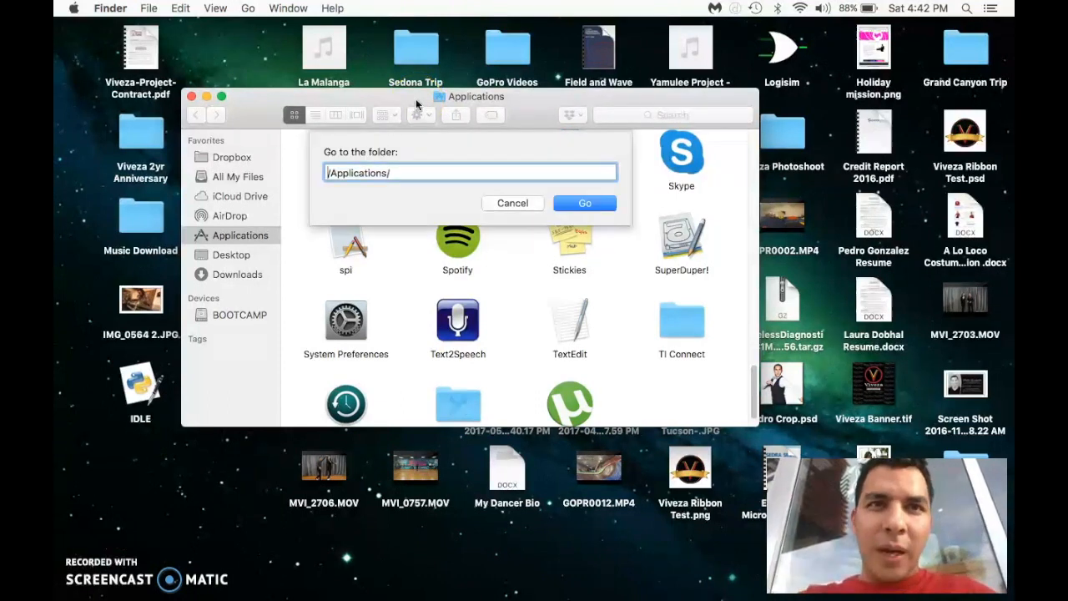
left_click(584, 203)
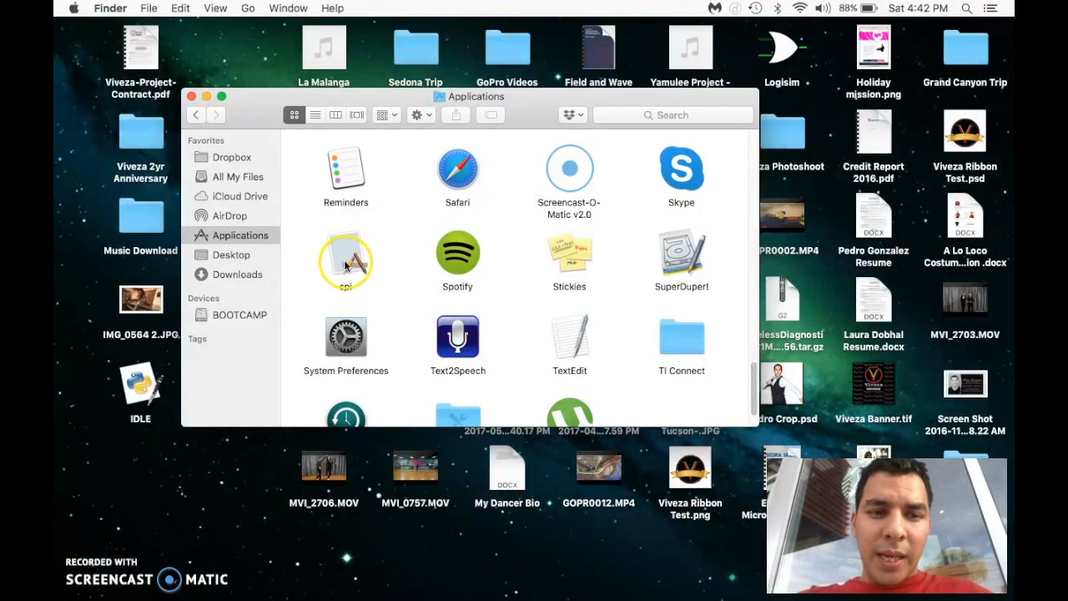
left_click(345, 258)
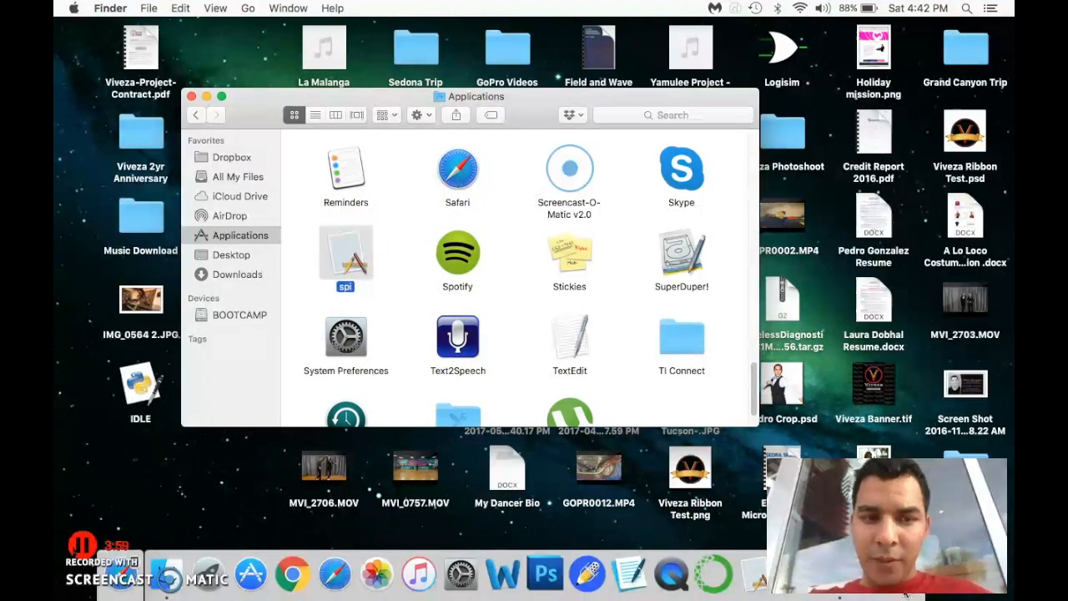
Launch spi and dismiss its fake 'browser is now up to date' popup.
double_click(569, 167)
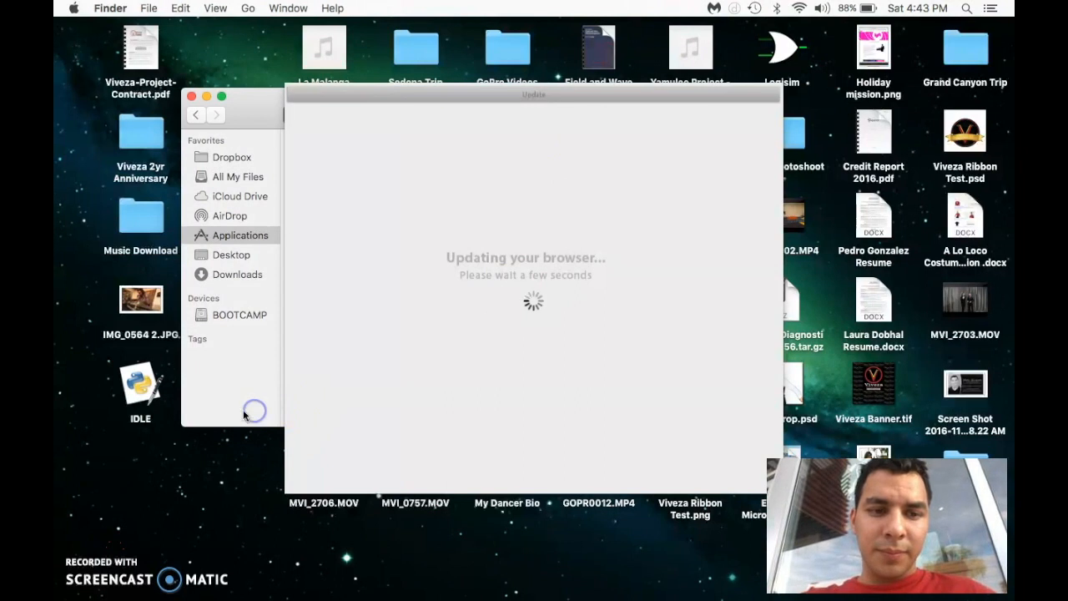
mouse_move(504, 154)
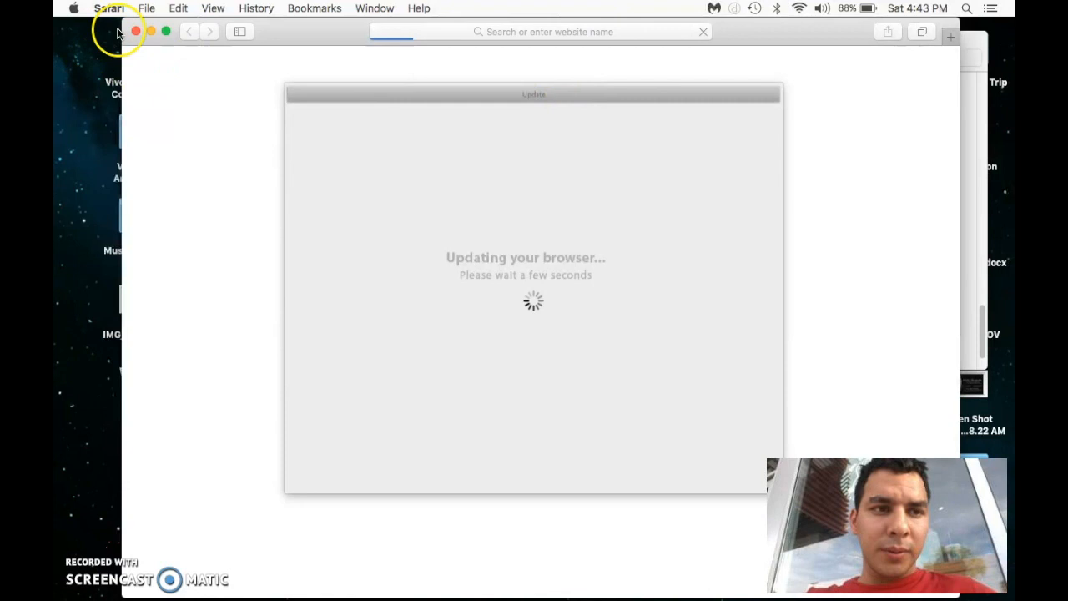
mouse_move(484, 200)
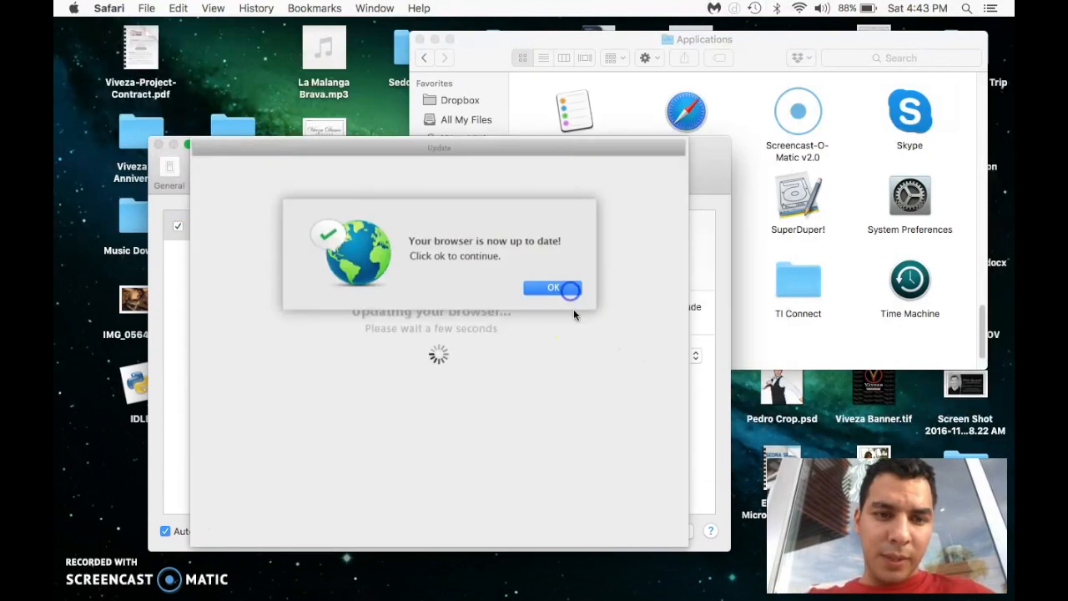
left_click(552, 287)
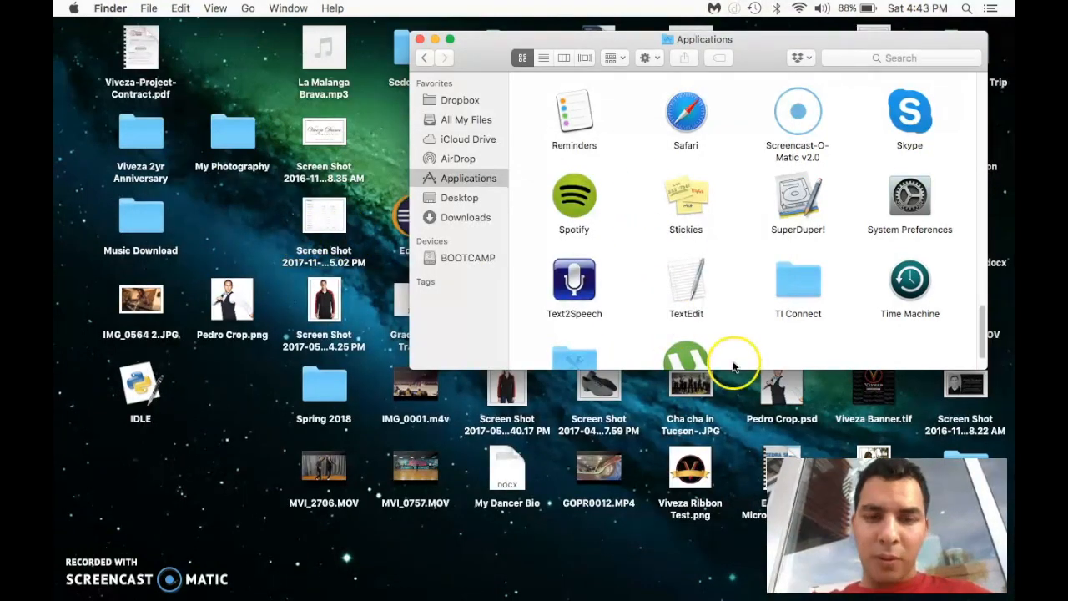
mouse_move(714, 293)
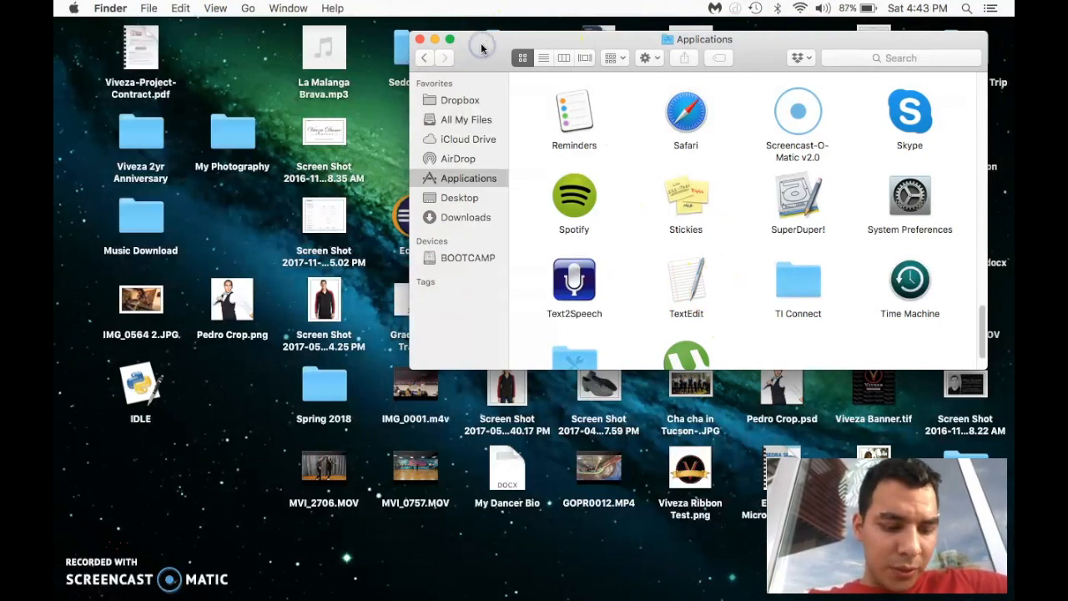
Go to the home ~/Library/ folder.
key("cmd+shift+g")
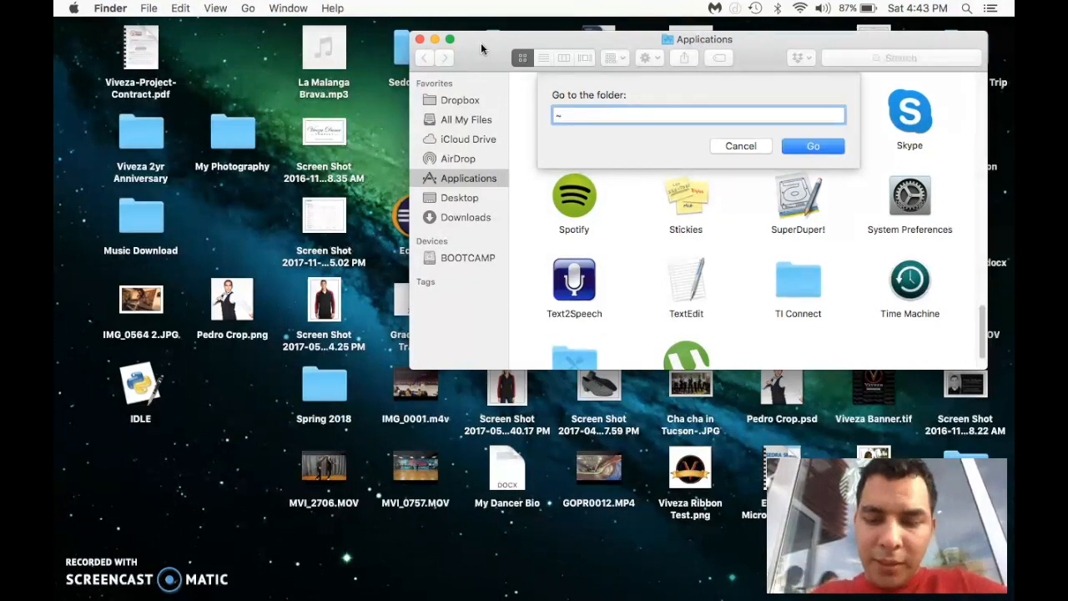
type("/")
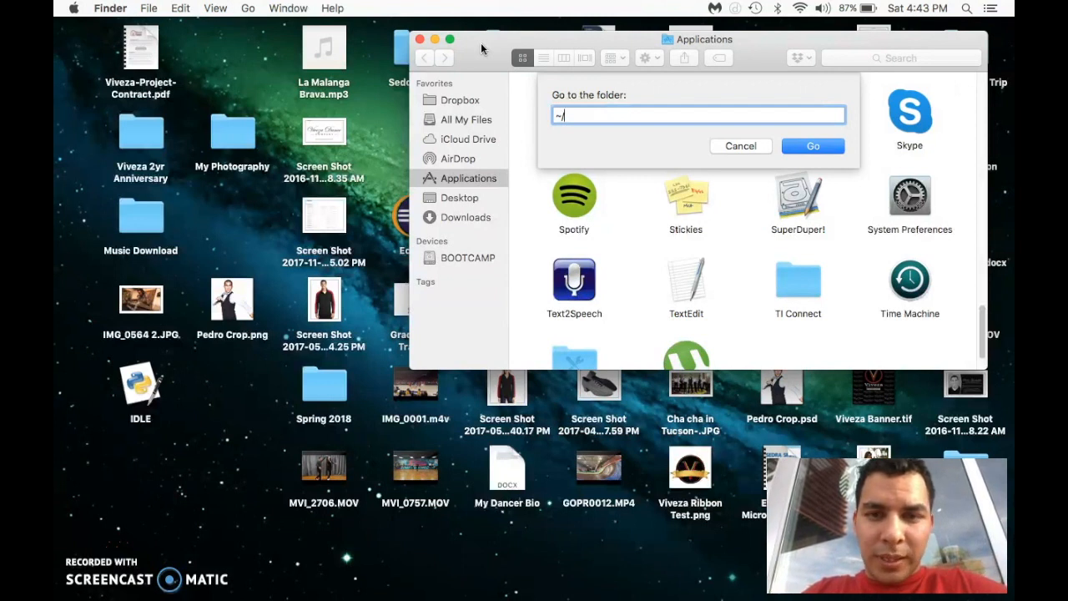
type("Librar")
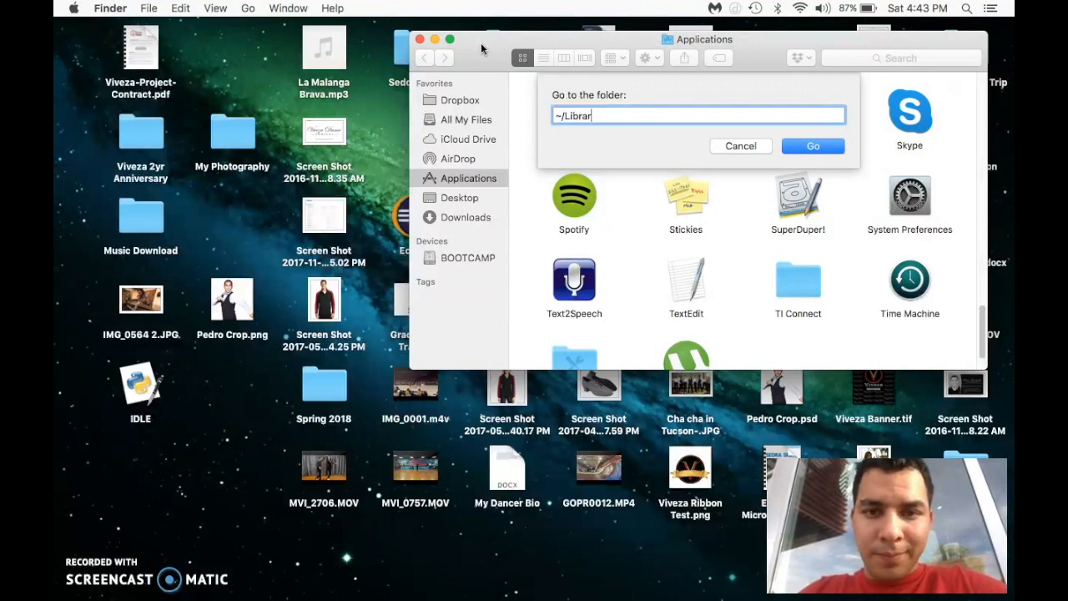
type("y/")
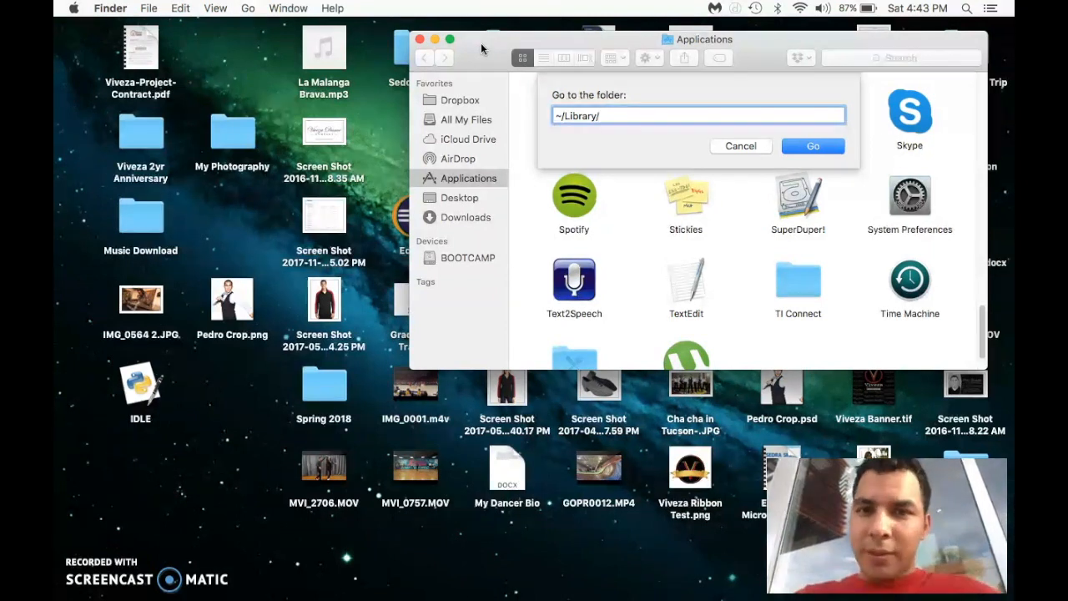
left_click(739, 147)
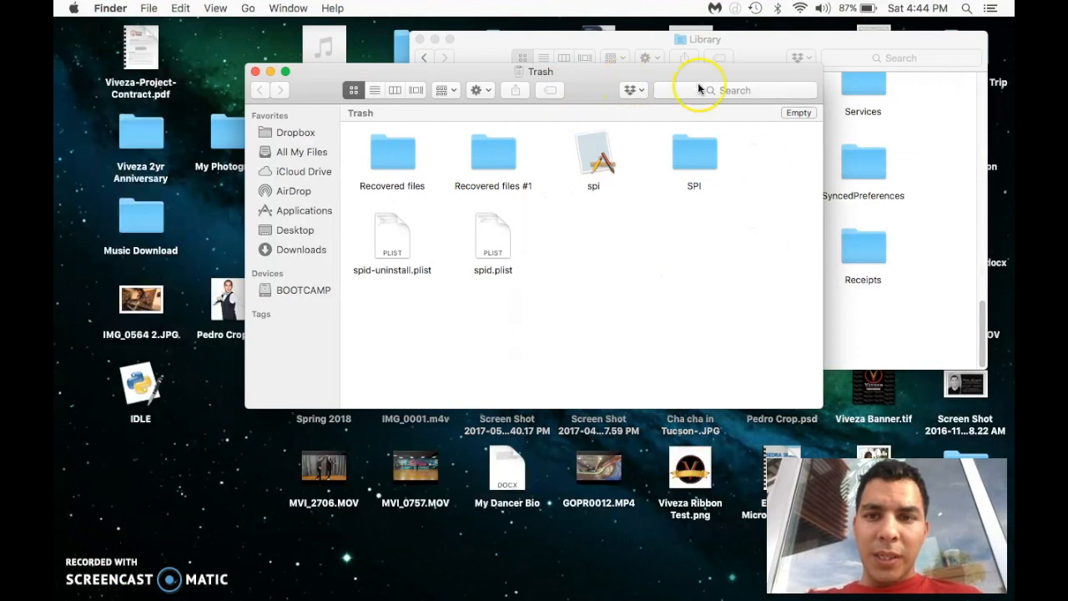
Empty the Trash holding spi, SPI and the spid plists, then close the Library window.
left_click(798, 114)
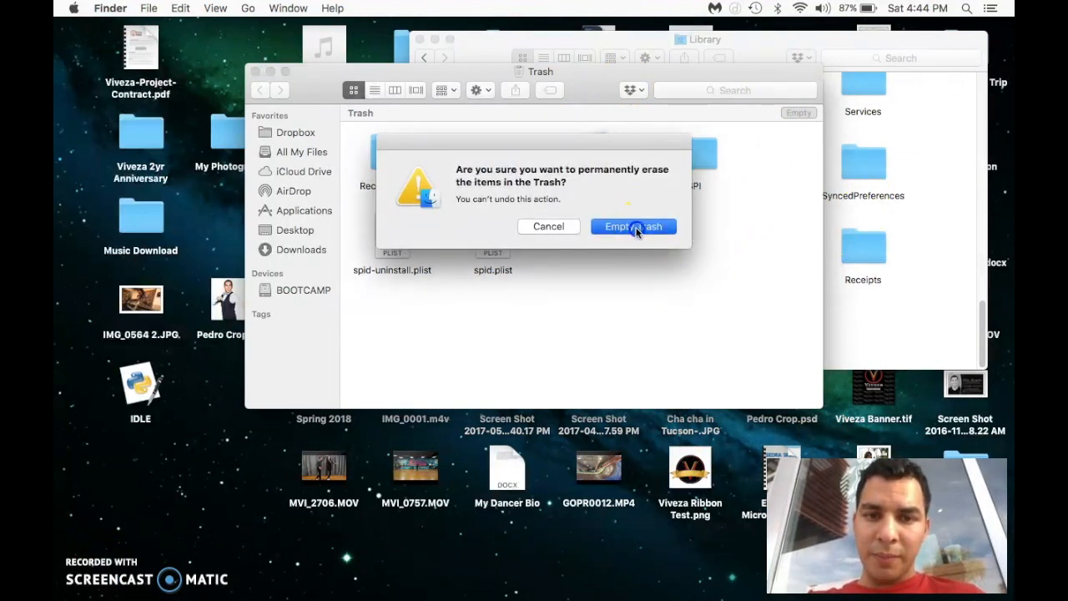
left_click(633, 227)
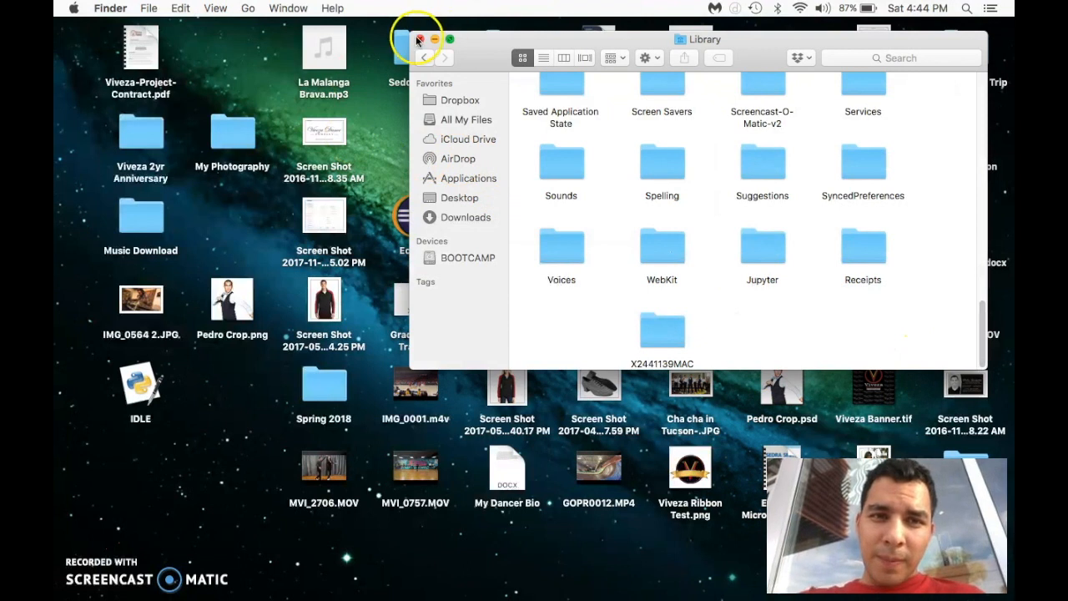
left_click(421, 40)
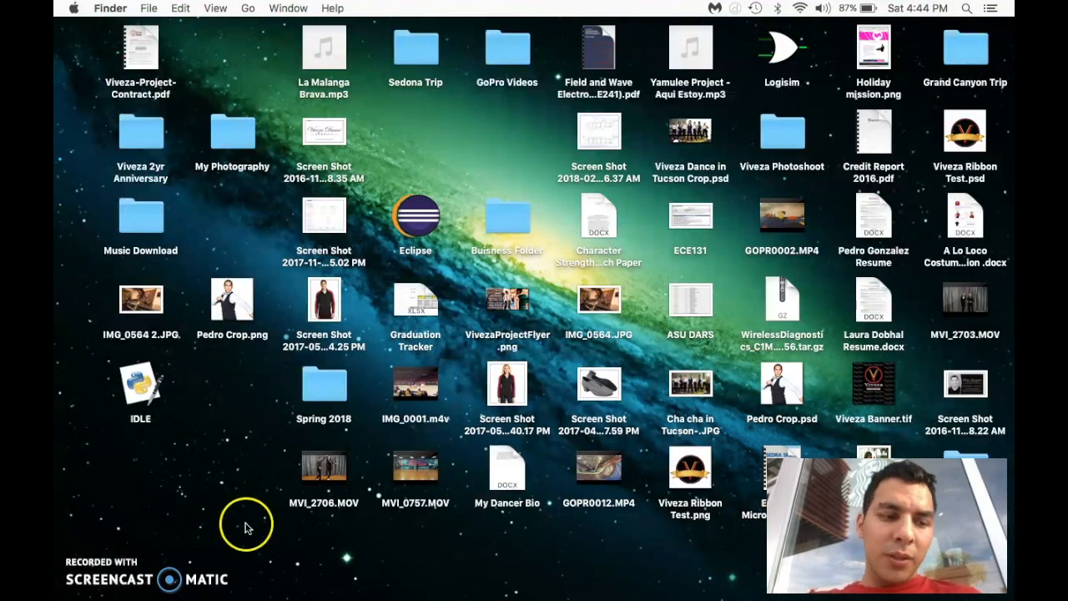
mouse_move(237, 309)
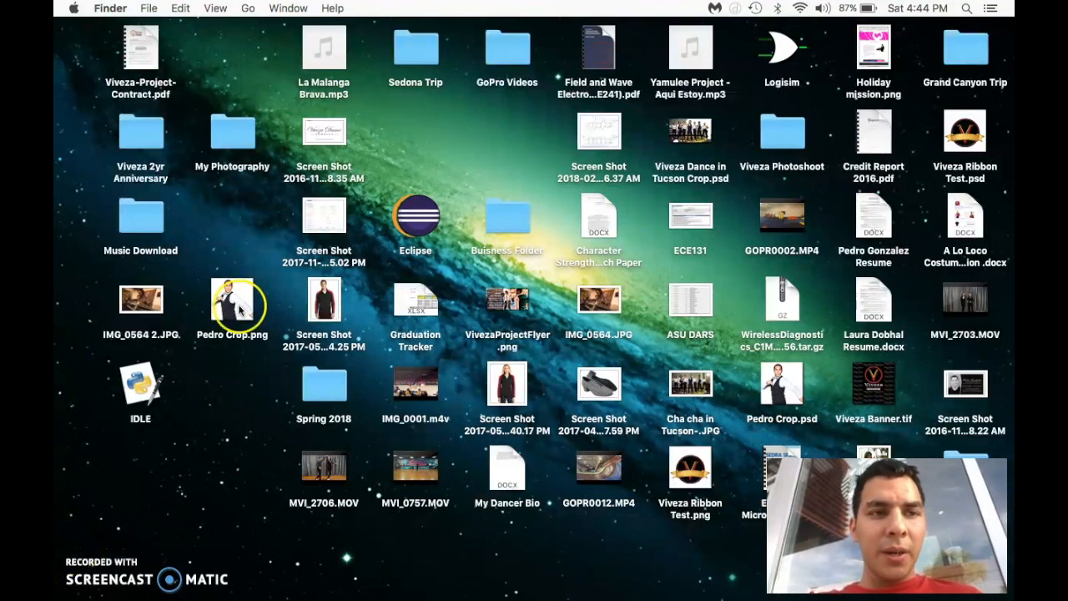
Choose Restart from the Apple menu.
left_click(73, 6)
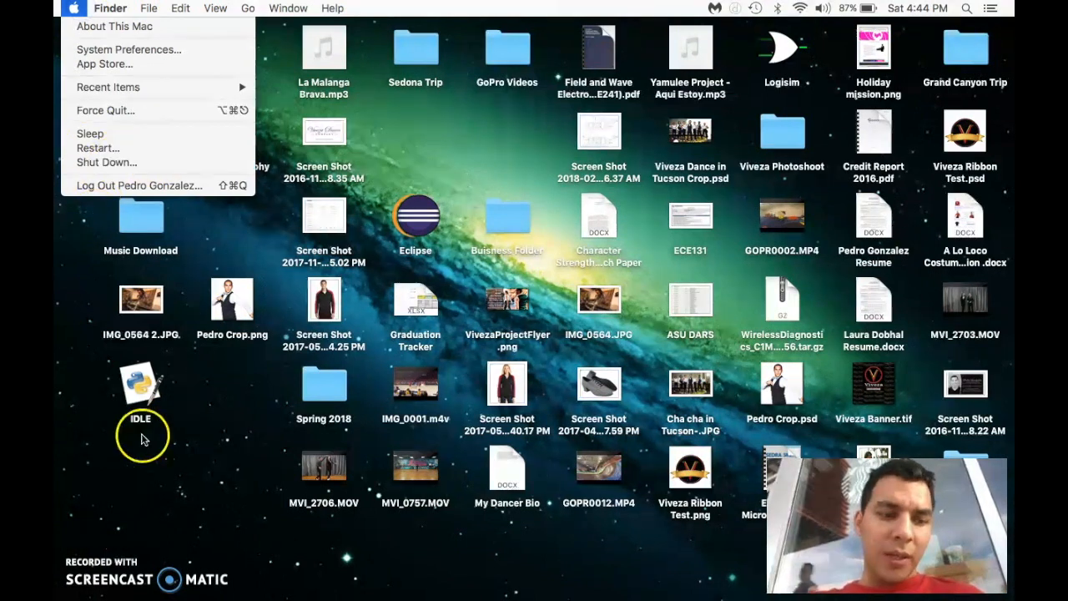
mouse_move(87, 542)
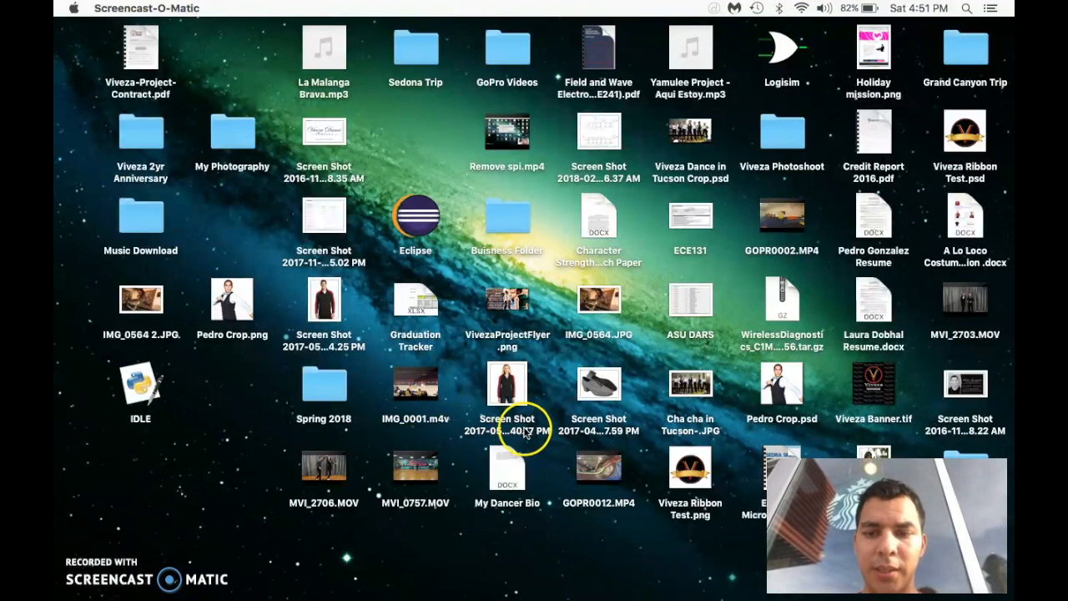
mouse_move(377, 100)
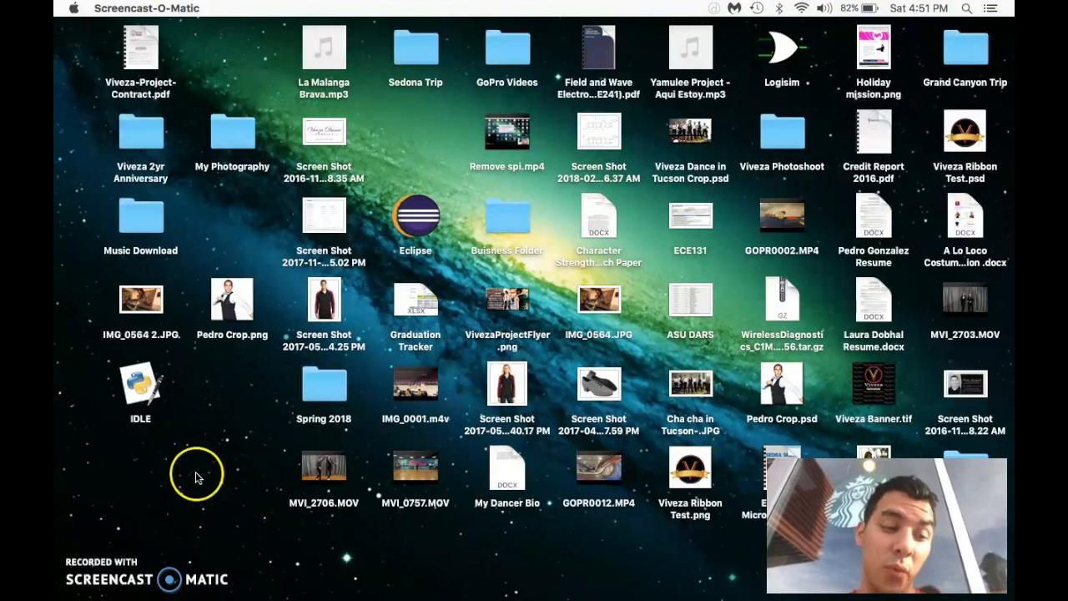
mouse_move(213, 454)
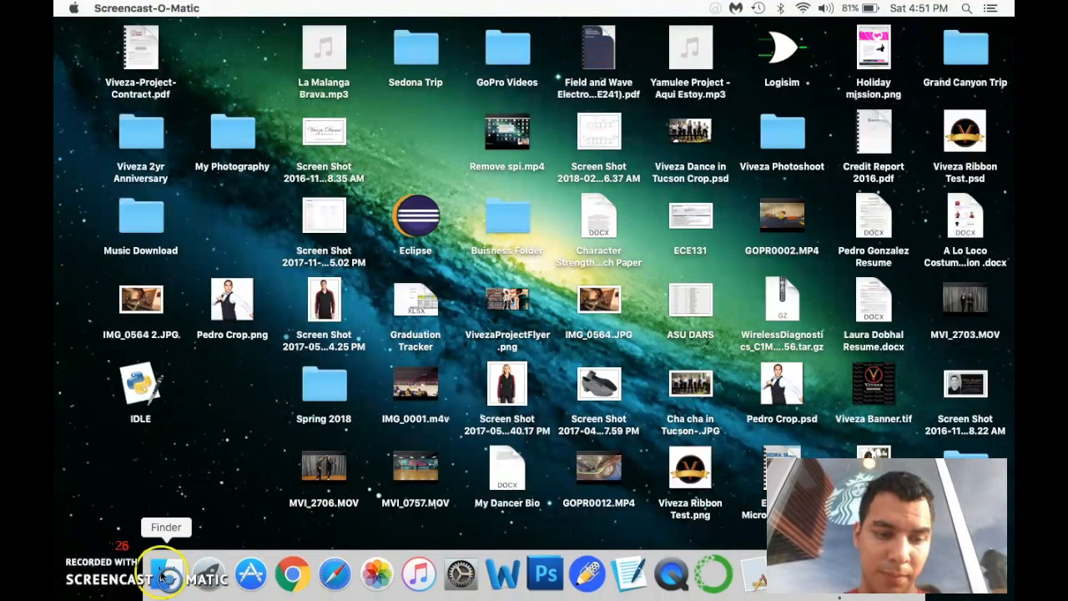
Switch to Finder and open a new window on All My Files.
left_click(207, 574)
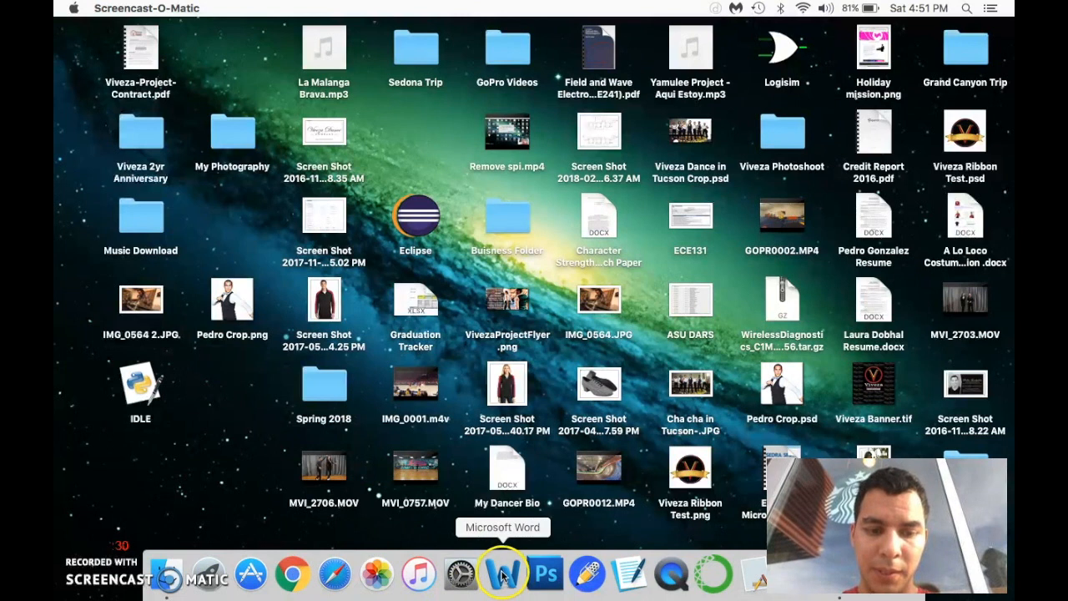
left_click(167, 574)
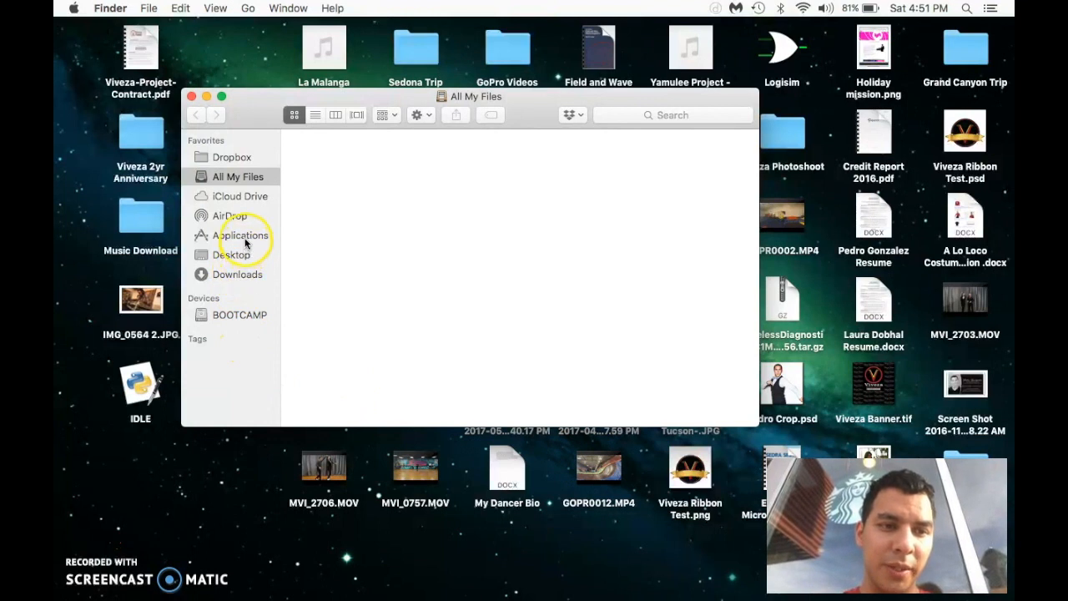
mouse_move(237, 273)
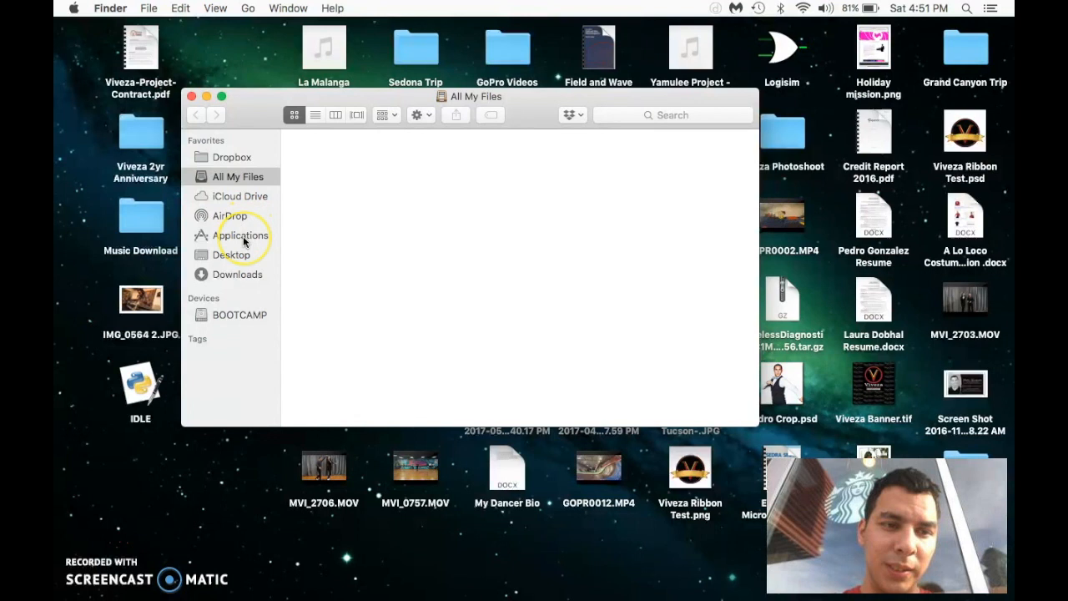
Browse the Applications folder to confirm spi is gone, then close the window.
left_click(240, 234)
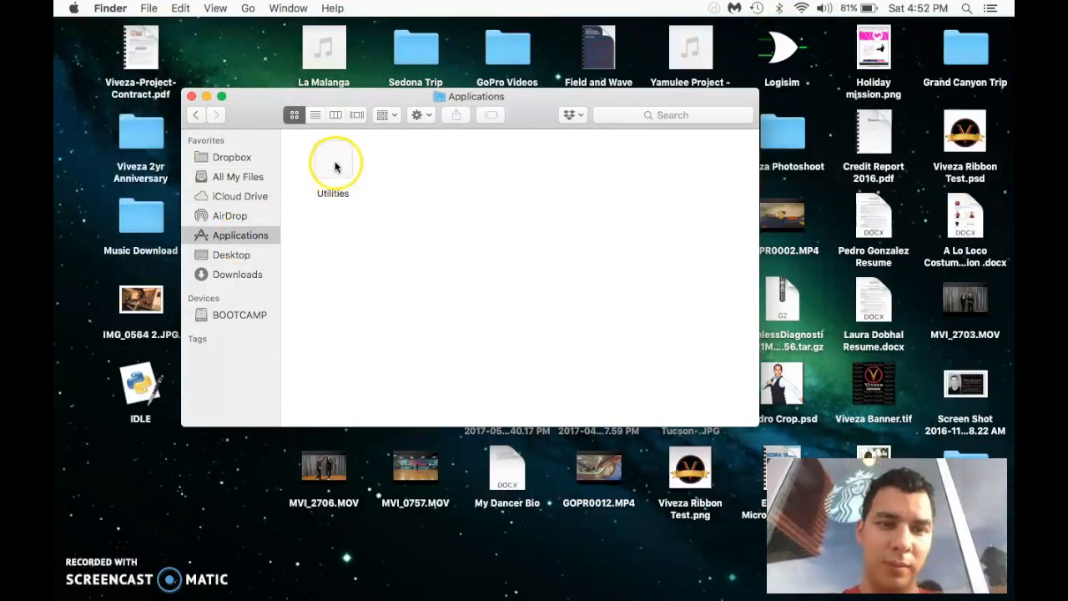
double_click(332, 164)
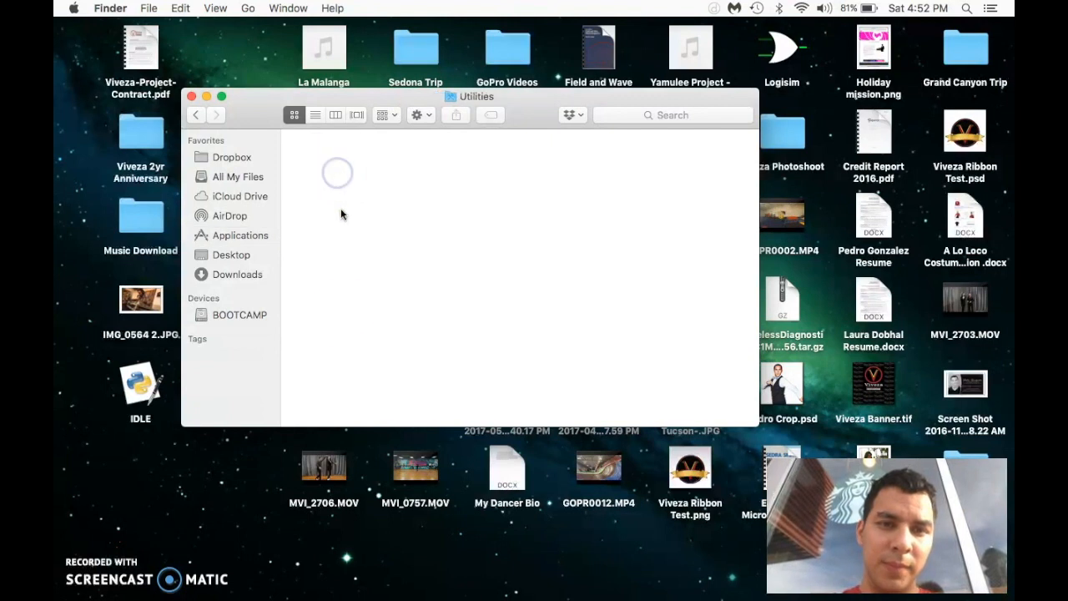
left_click(241, 235)
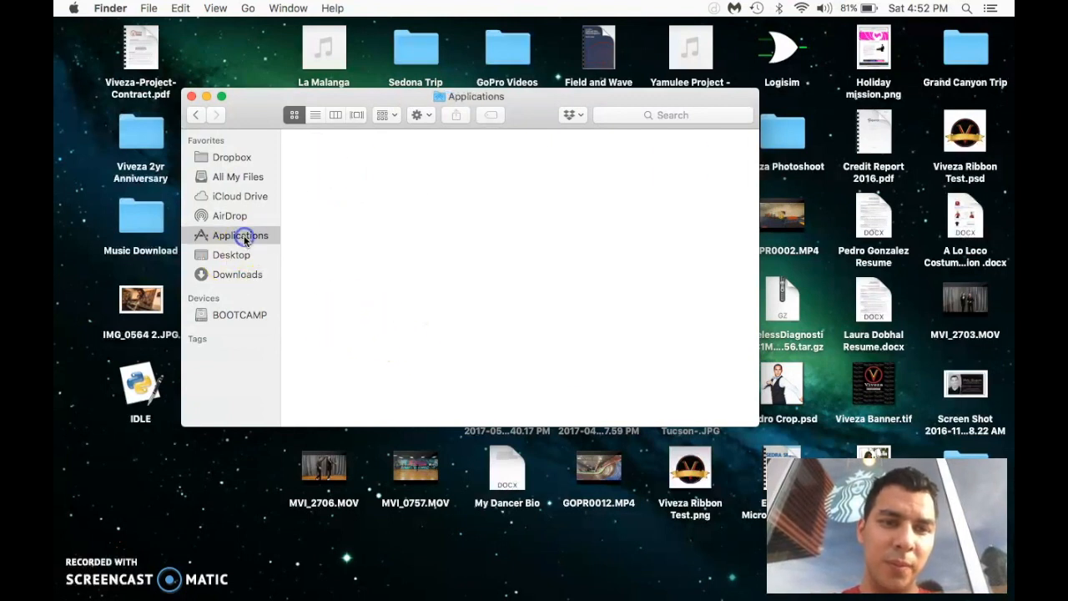
left_click(240, 233)
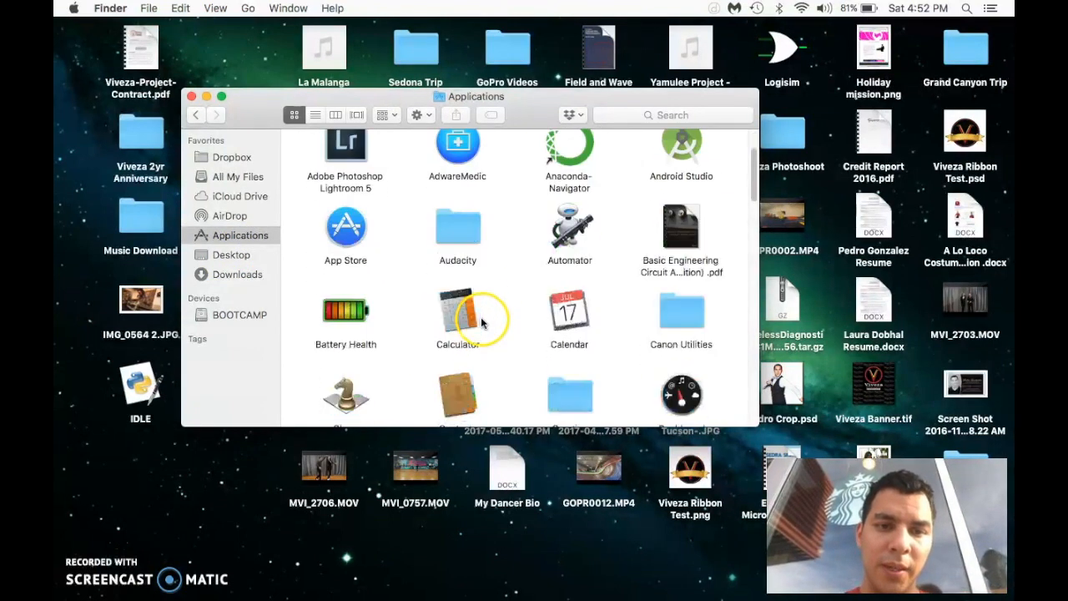
scroll("down", 3)
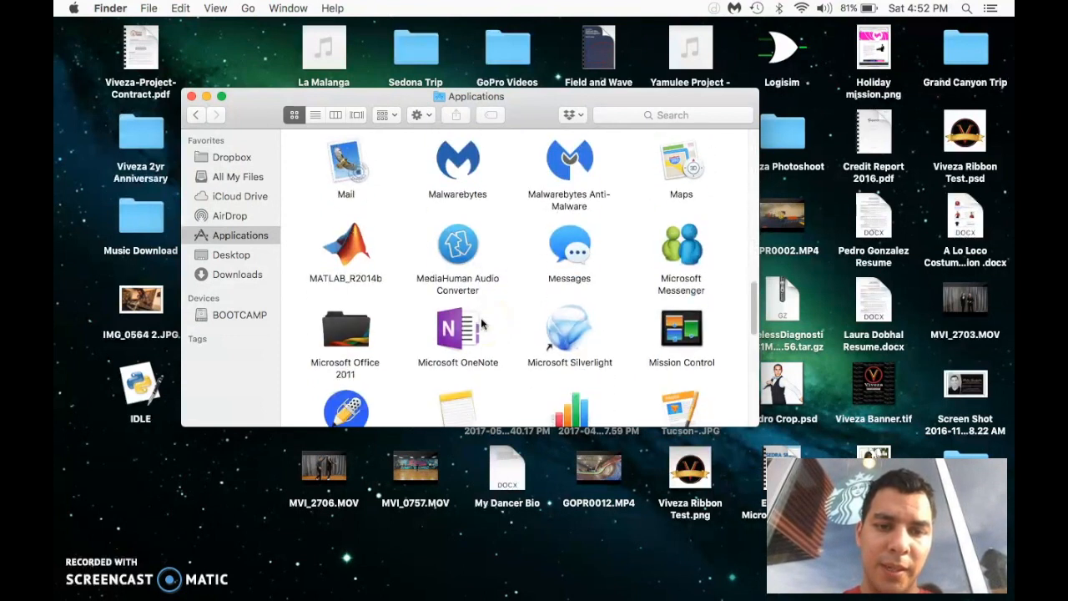
scroll("down", 3)
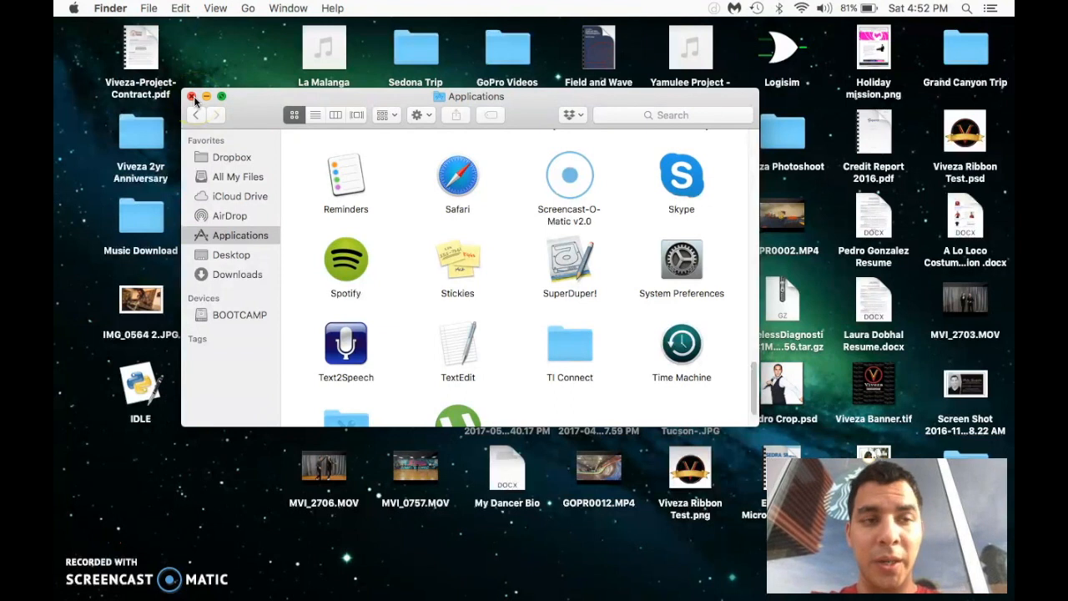
left_click(191, 95)
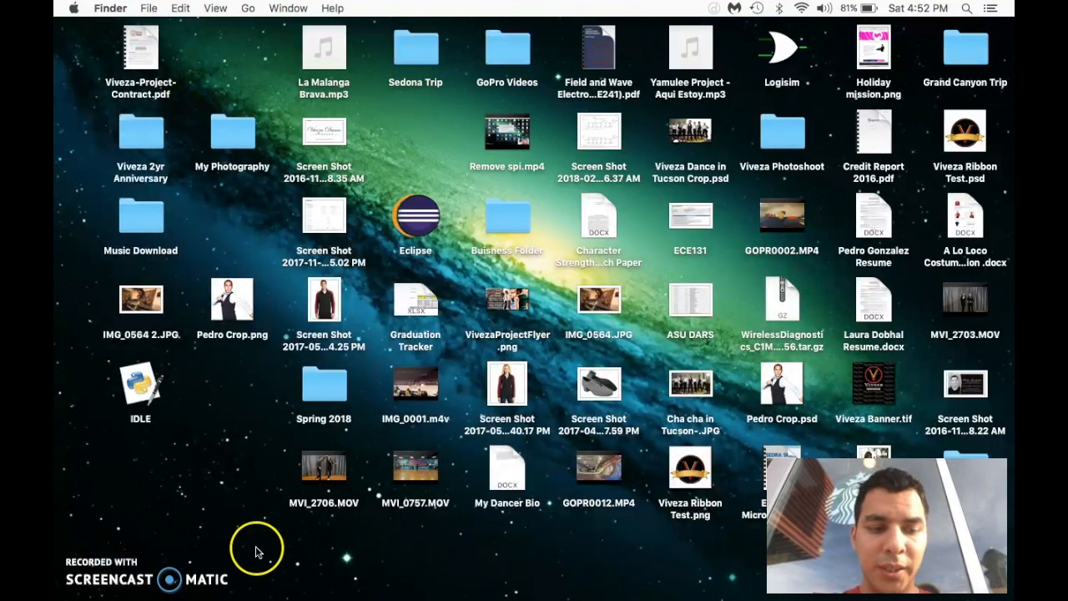
mouse_move(93, 548)
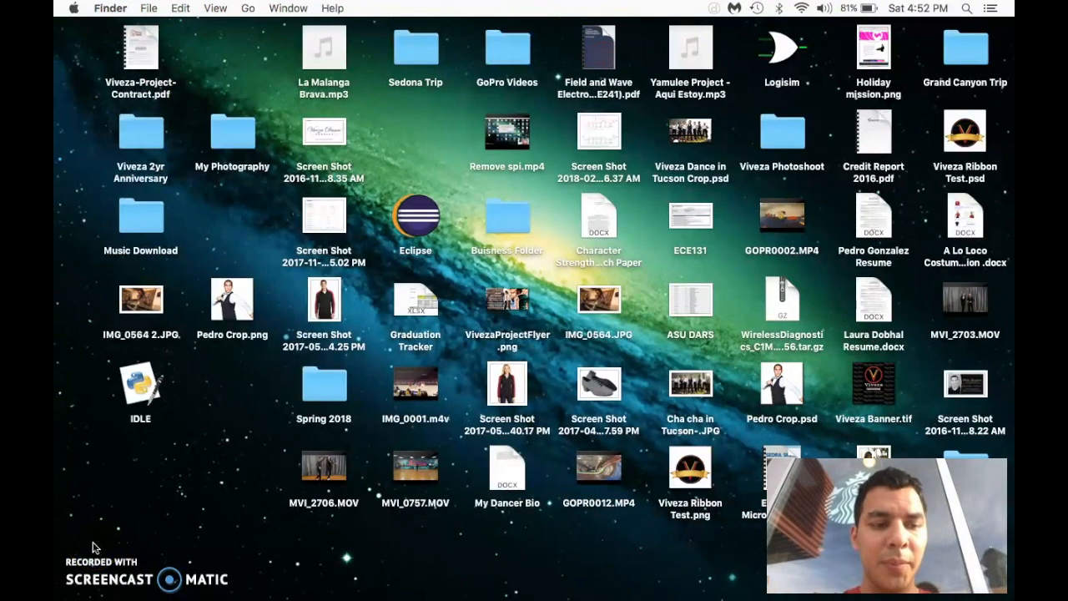